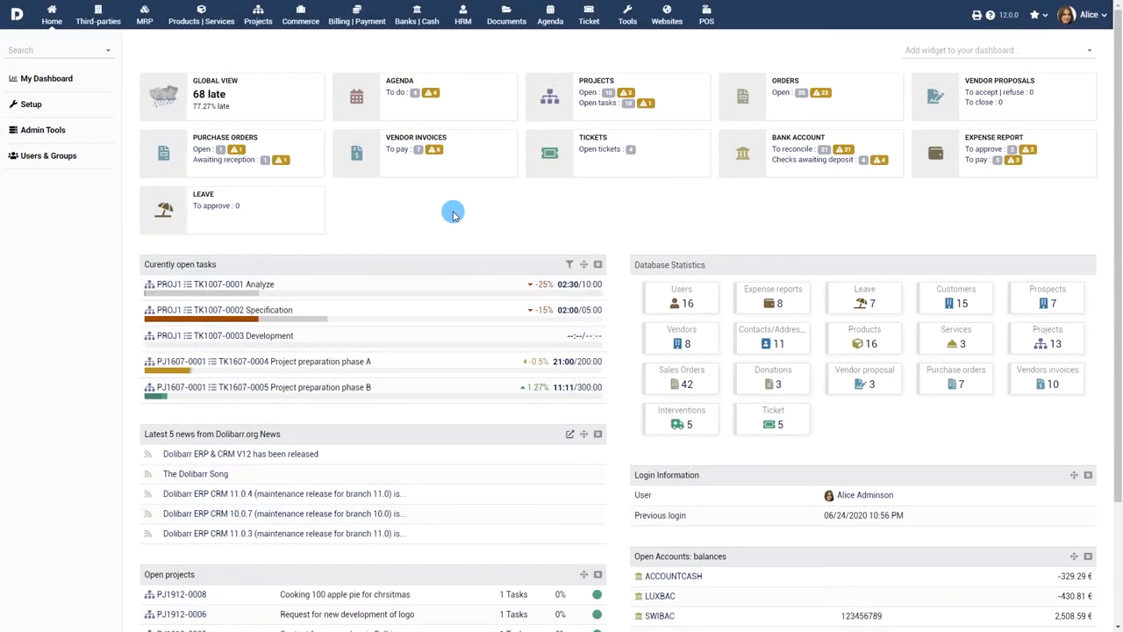
mouse_move(96, 113)
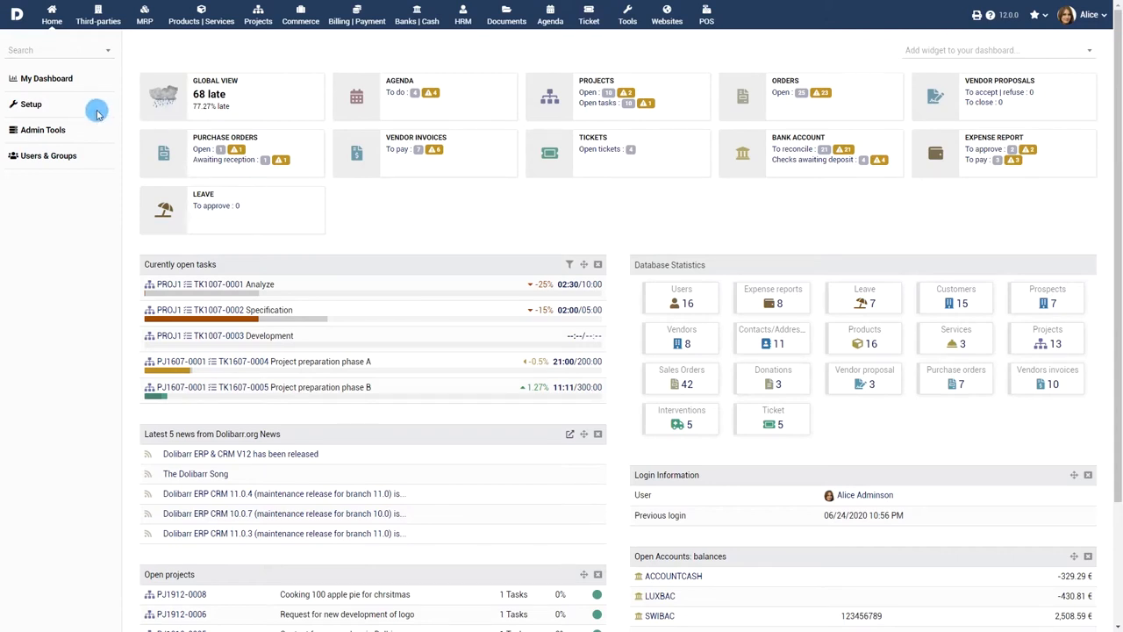
Go to Setup and enter Users & Groups to reach the admin user's card
left_click(31, 105)
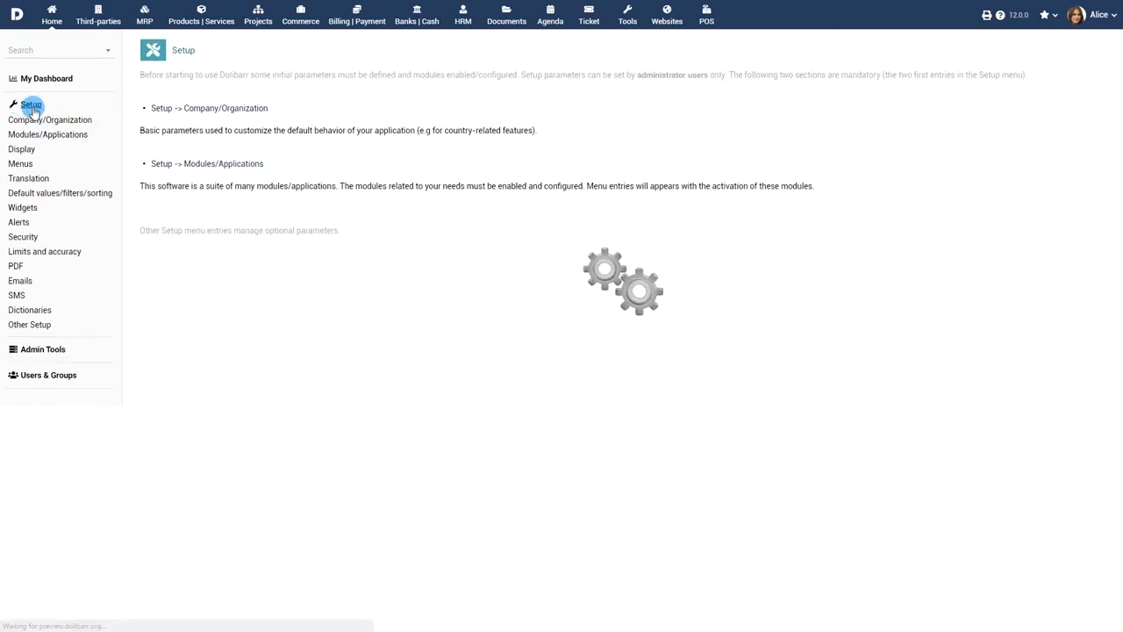
left_click(48, 134)
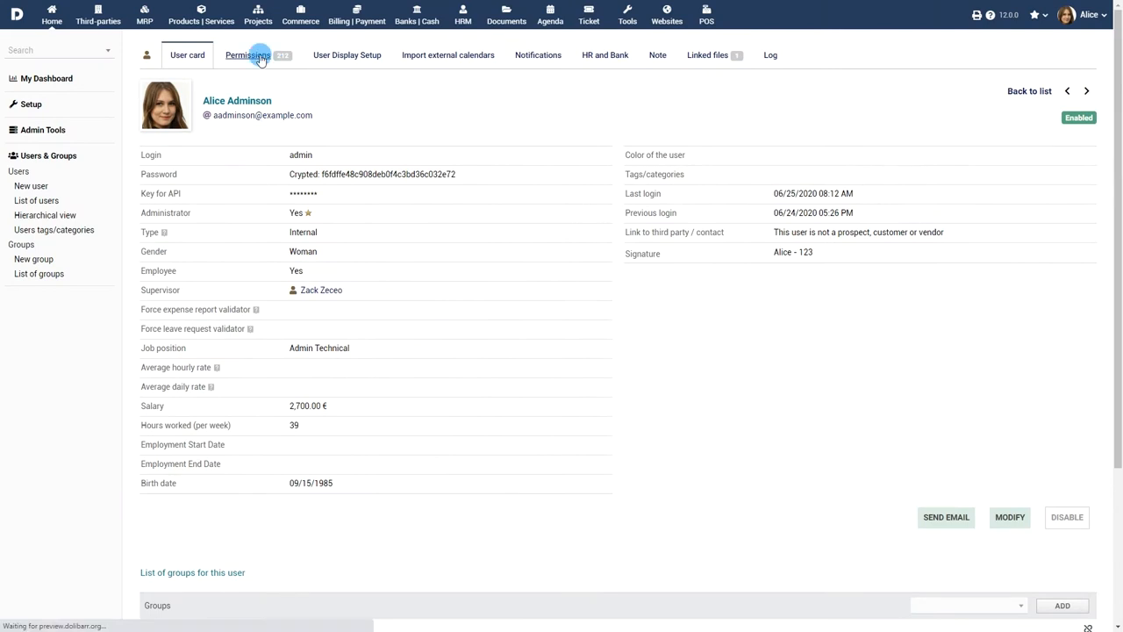
Grant Alice every Contracts/Subscriptions permission from her Permissions tab
left_click(250, 54)
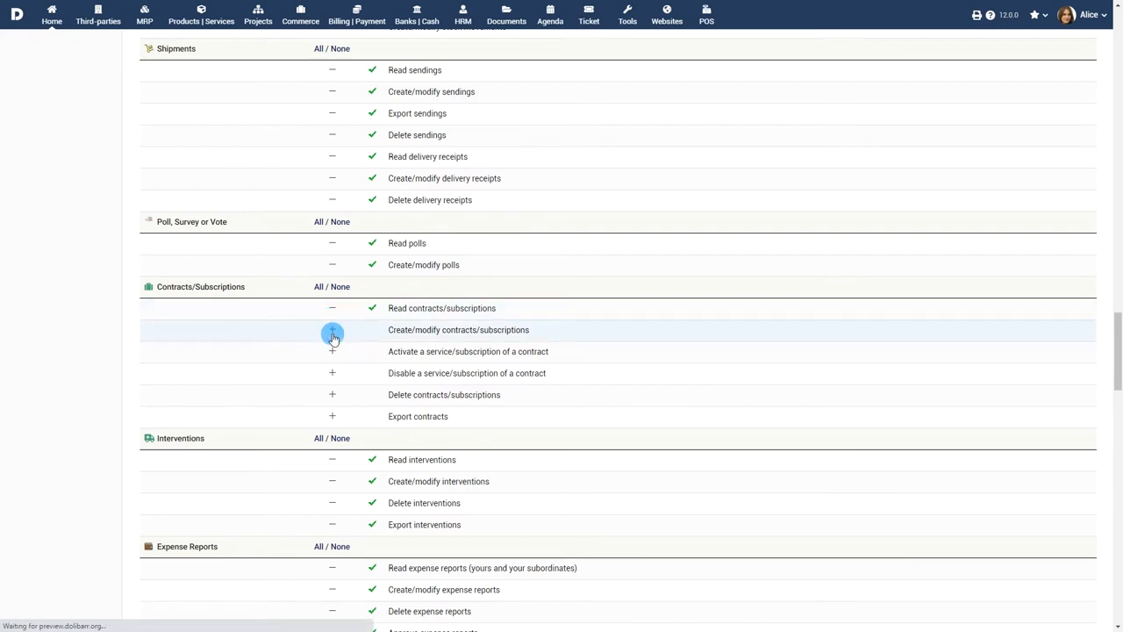
left_click(333, 333)
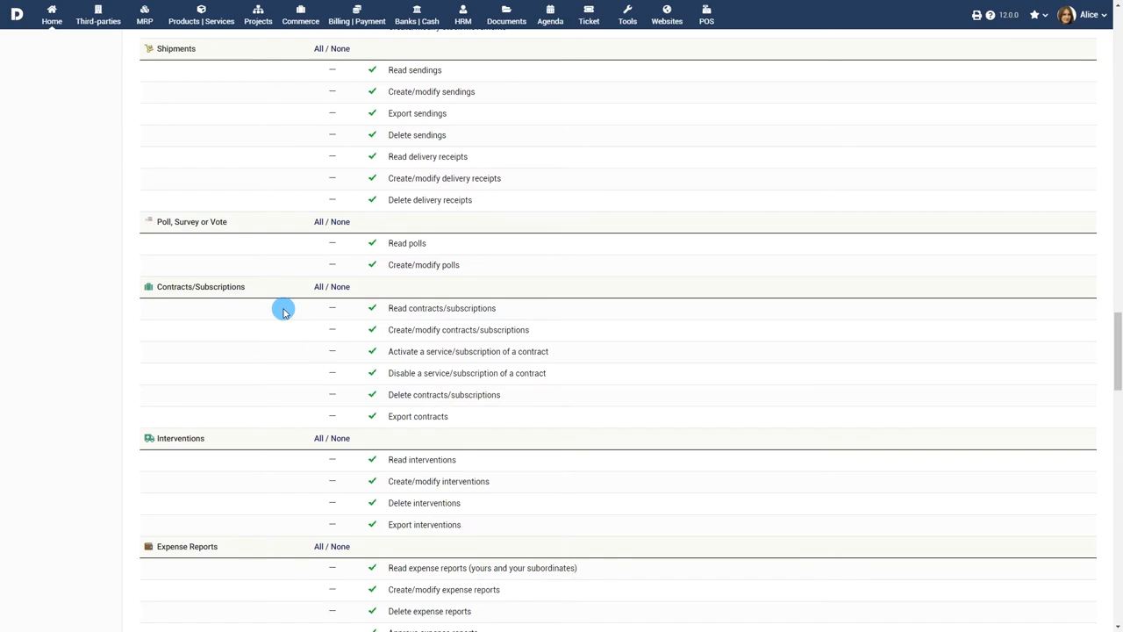
left_click(300, 16)
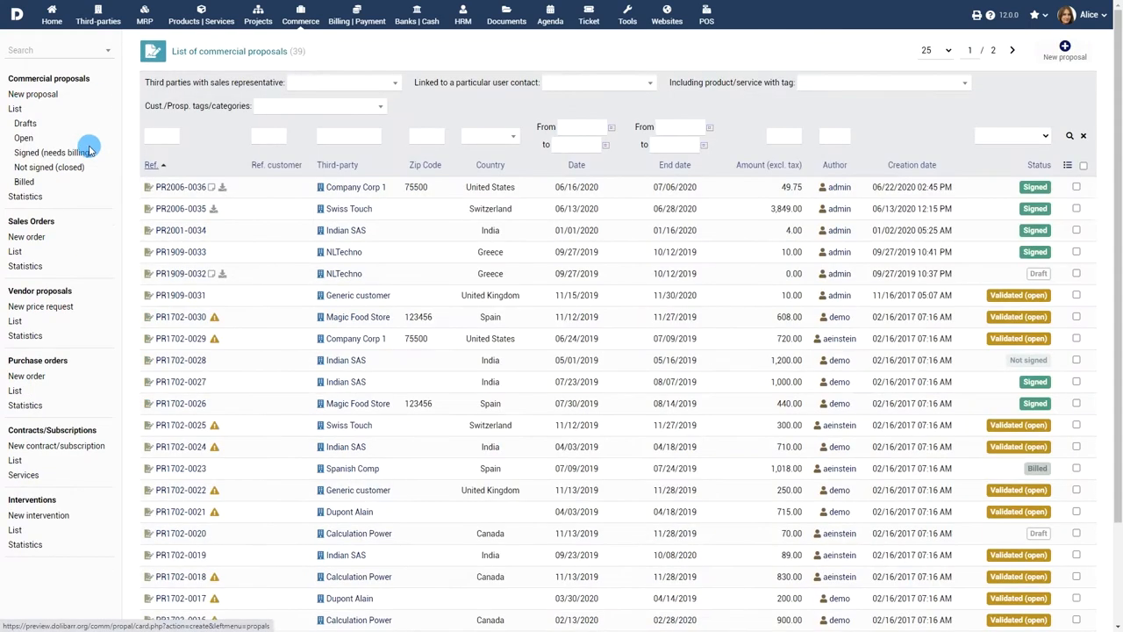
mouse_move(183, 208)
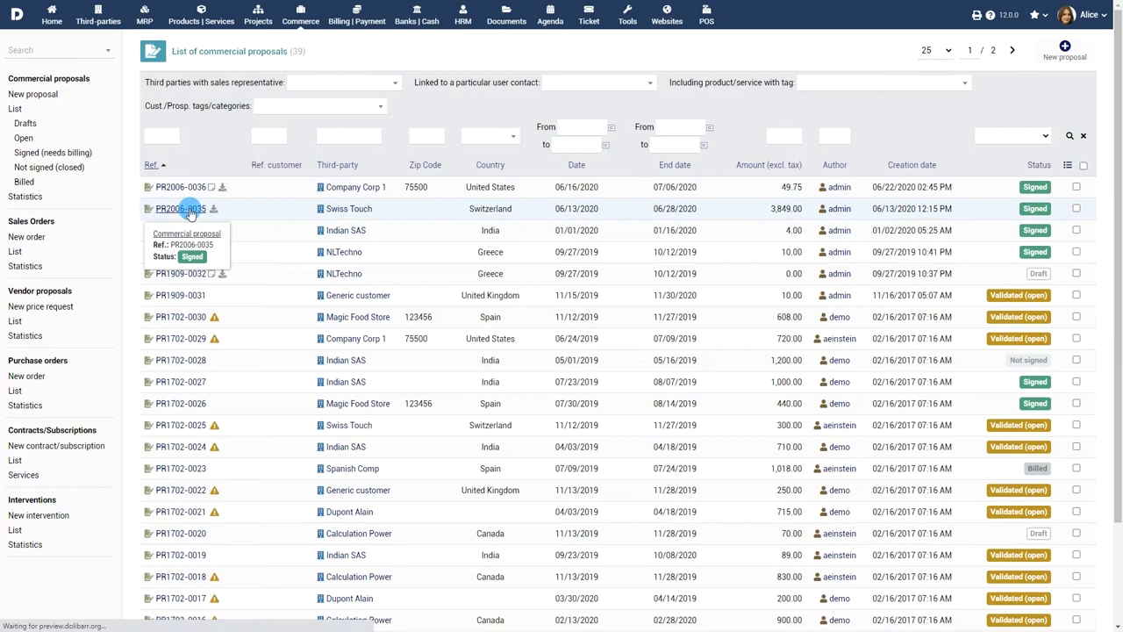
Create a draft contract from signed proposal PR2006-0035 for Swiss Touch
left_click(179, 209)
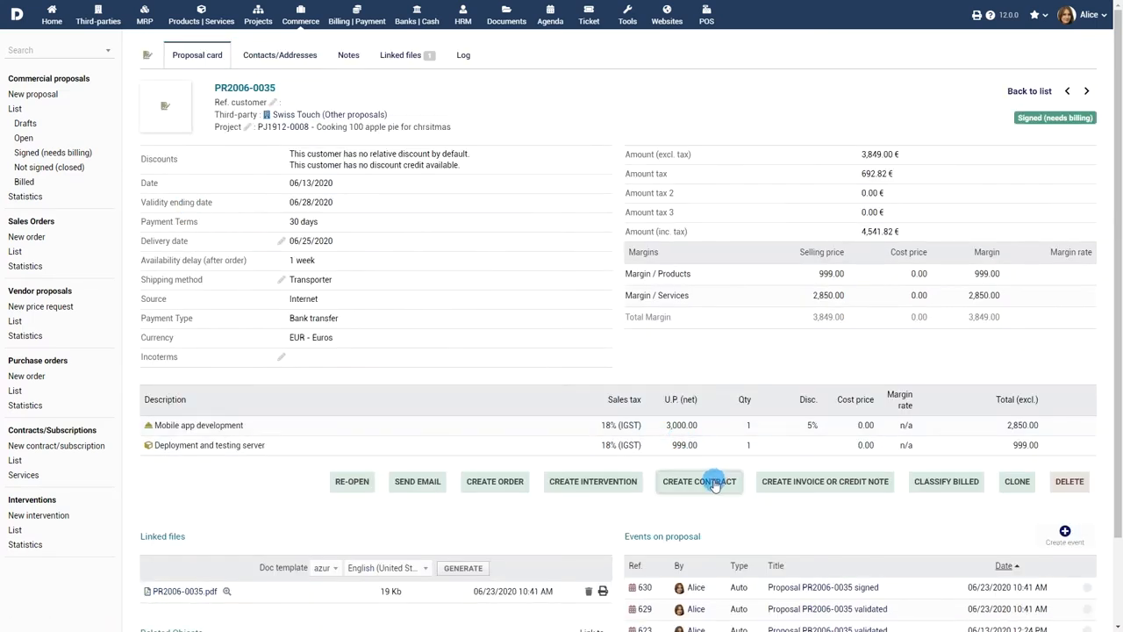
left_click(699, 481)
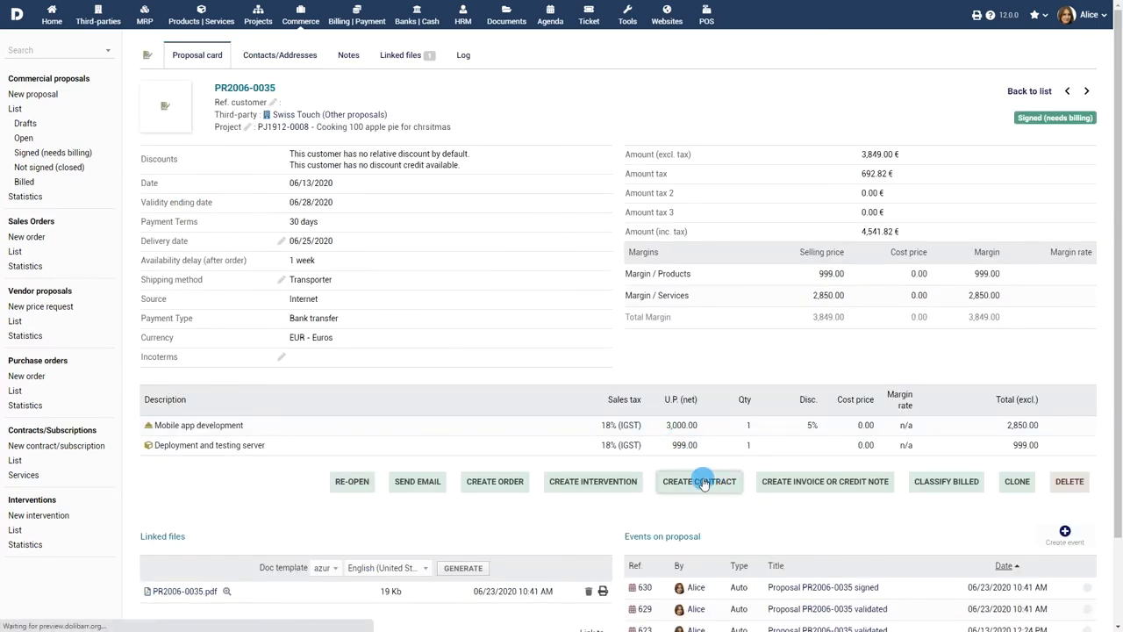
left_click(699, 481)
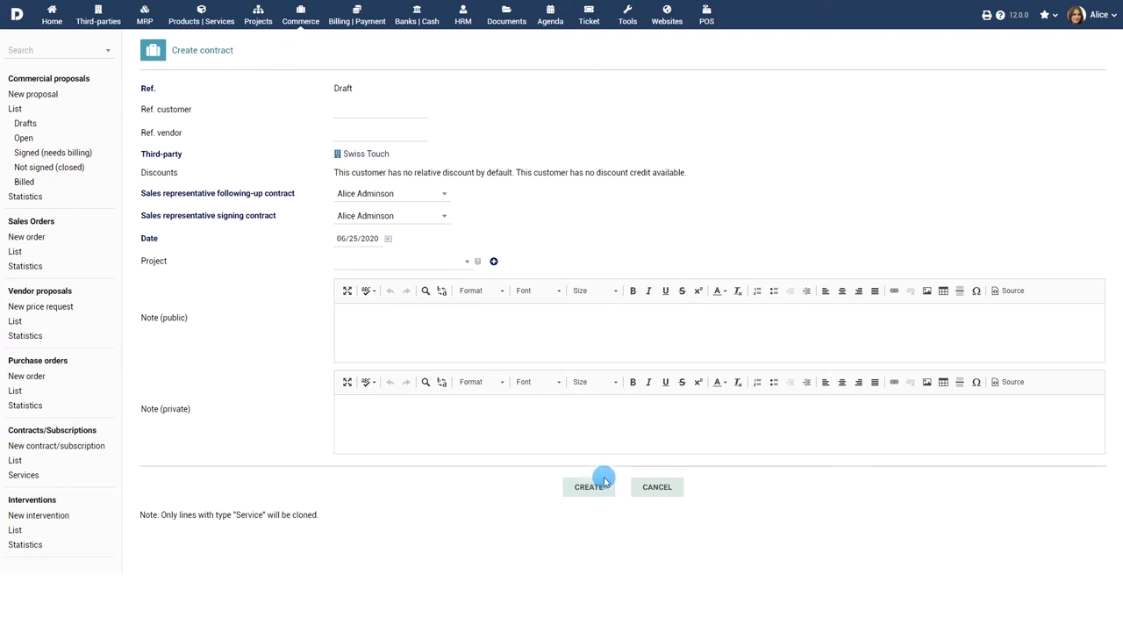
left_click(590, 486)
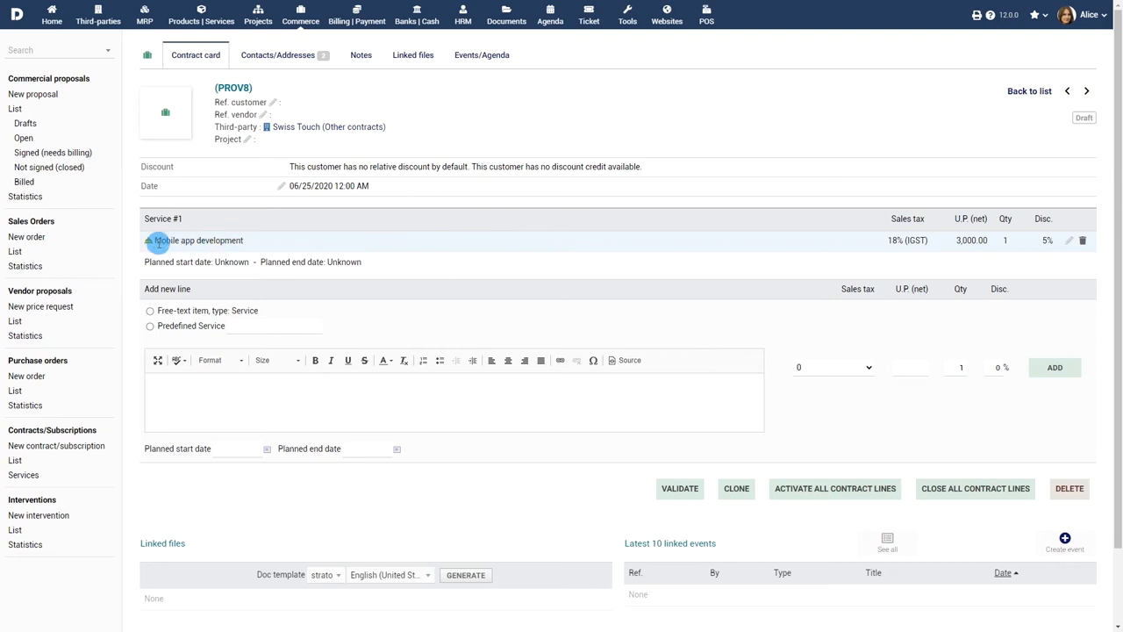
mouse_move(646, 242)
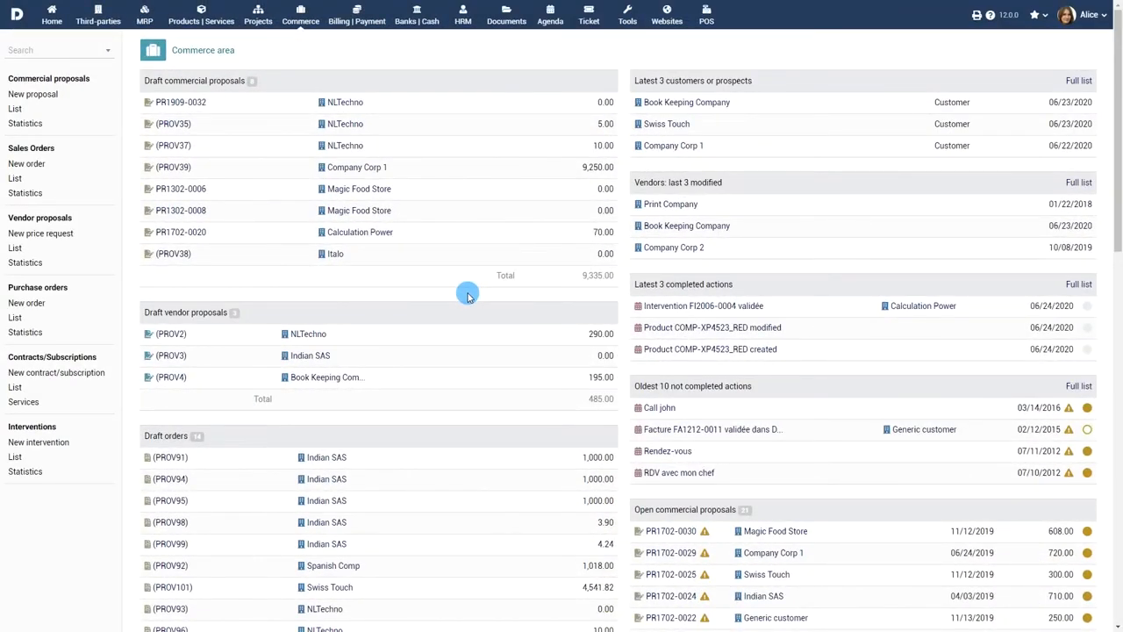
Start a new contract with customer ref PLS11 for third party Company Corp 1
left_click(56, 372)
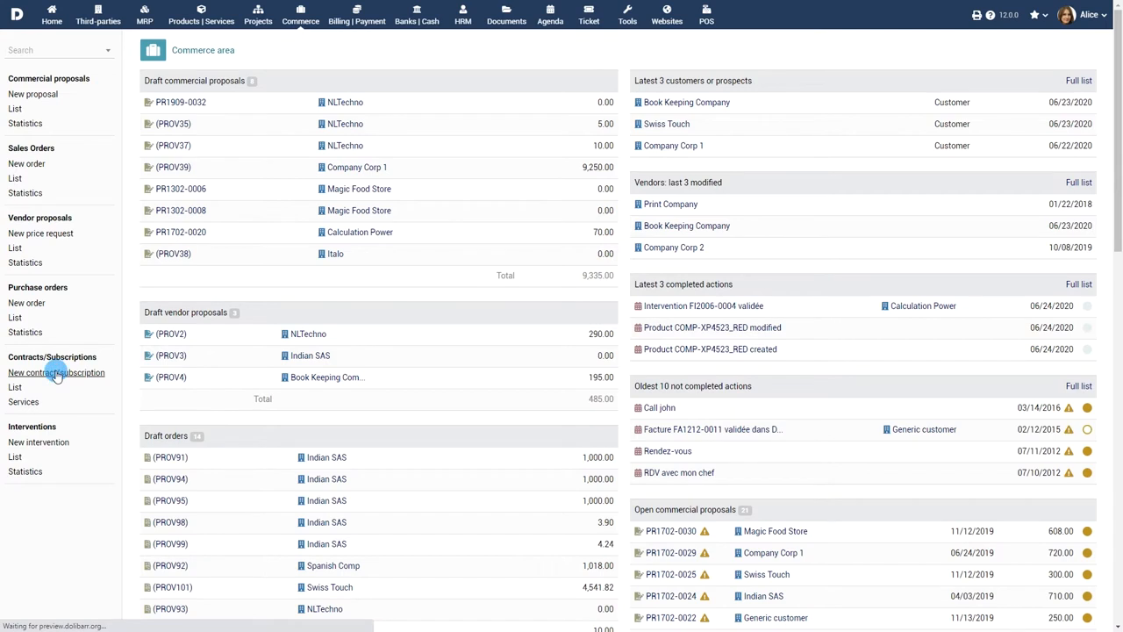
left_click(56, 372)
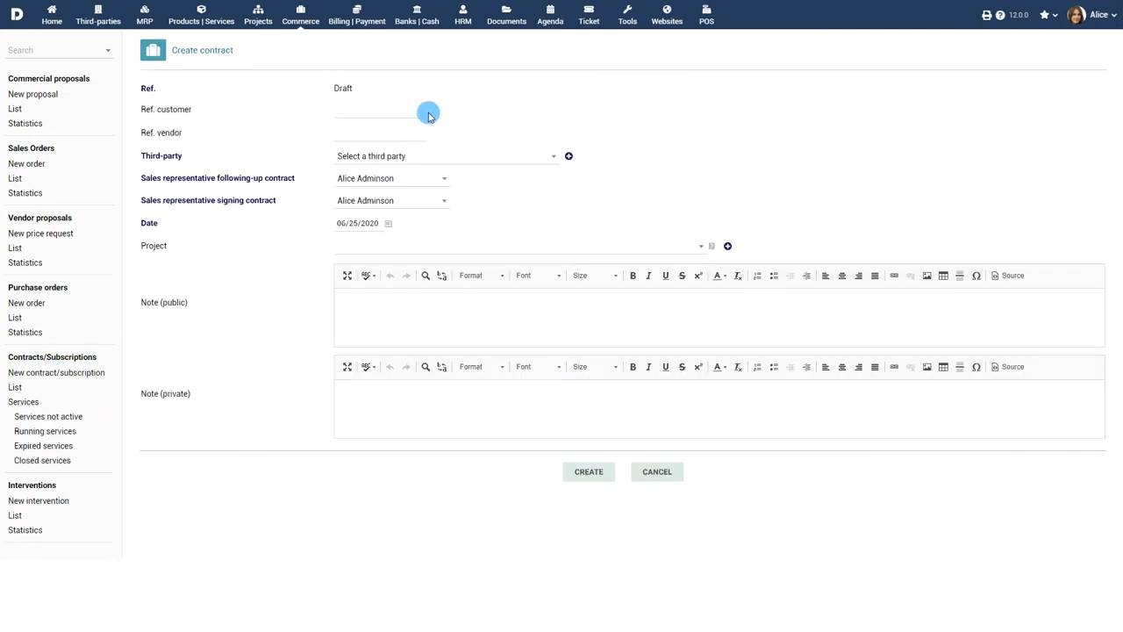
left_click(377, 109)
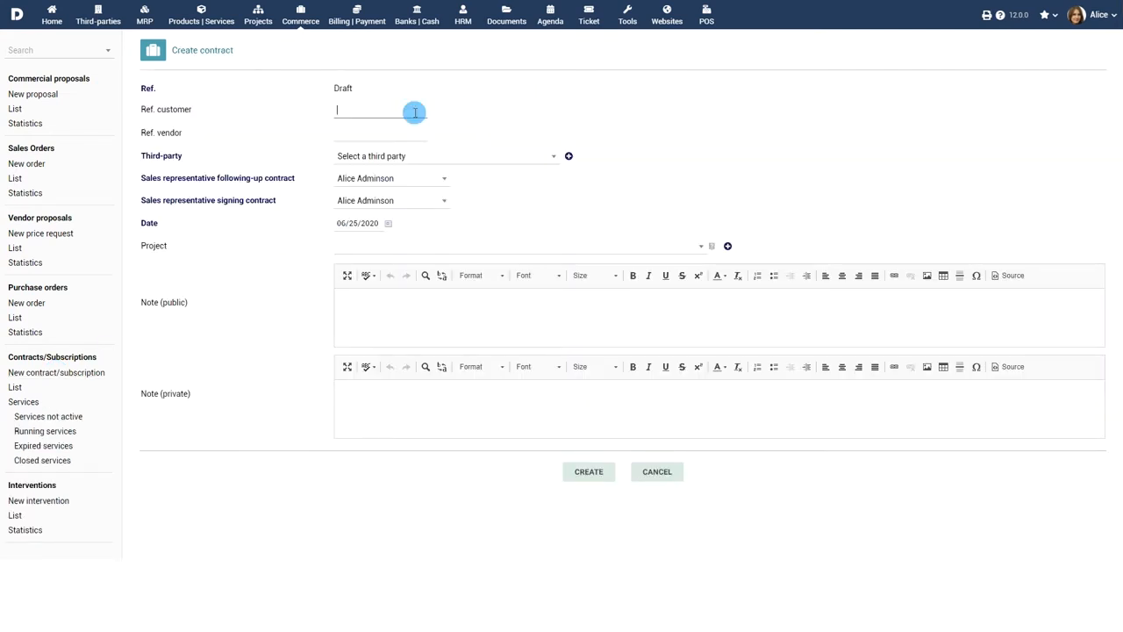
type("PLS")
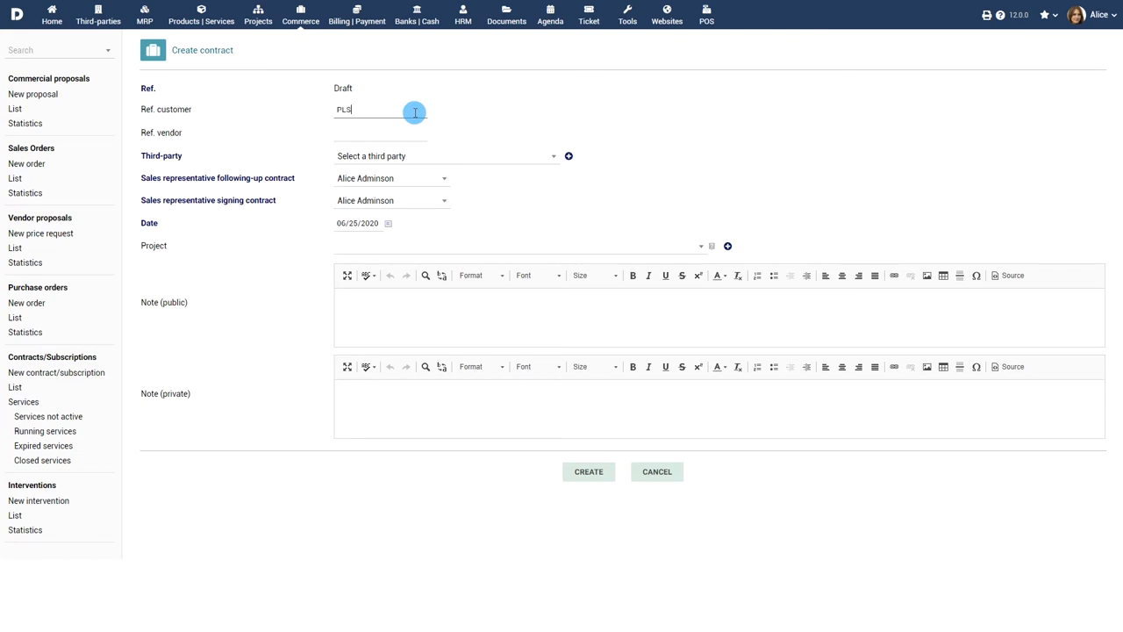
type("11")
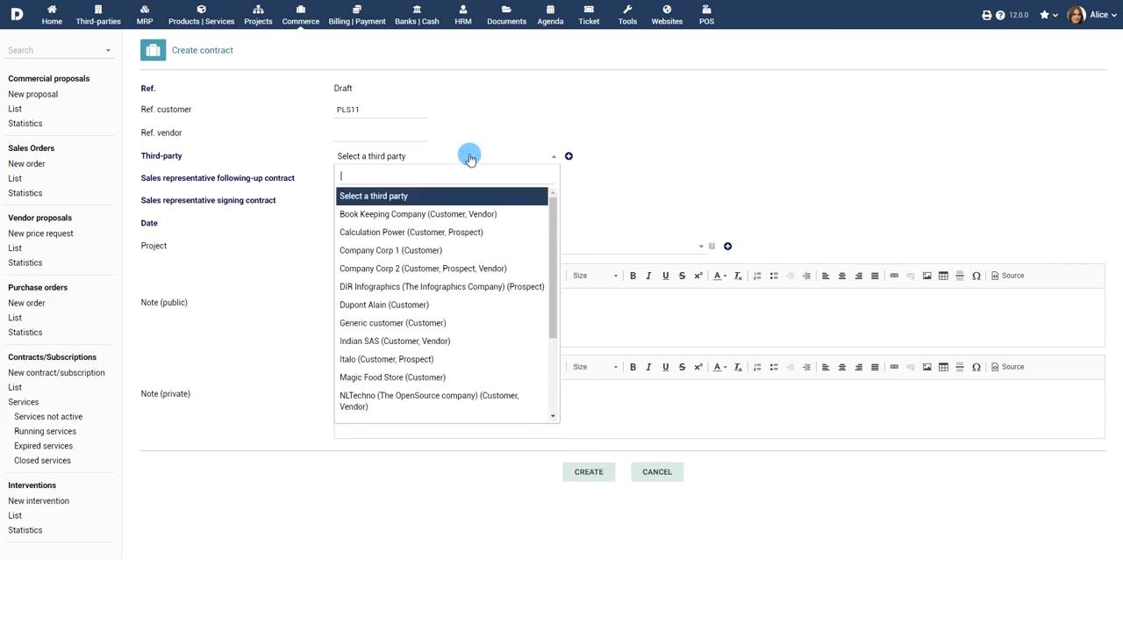
left_click(390, 250)
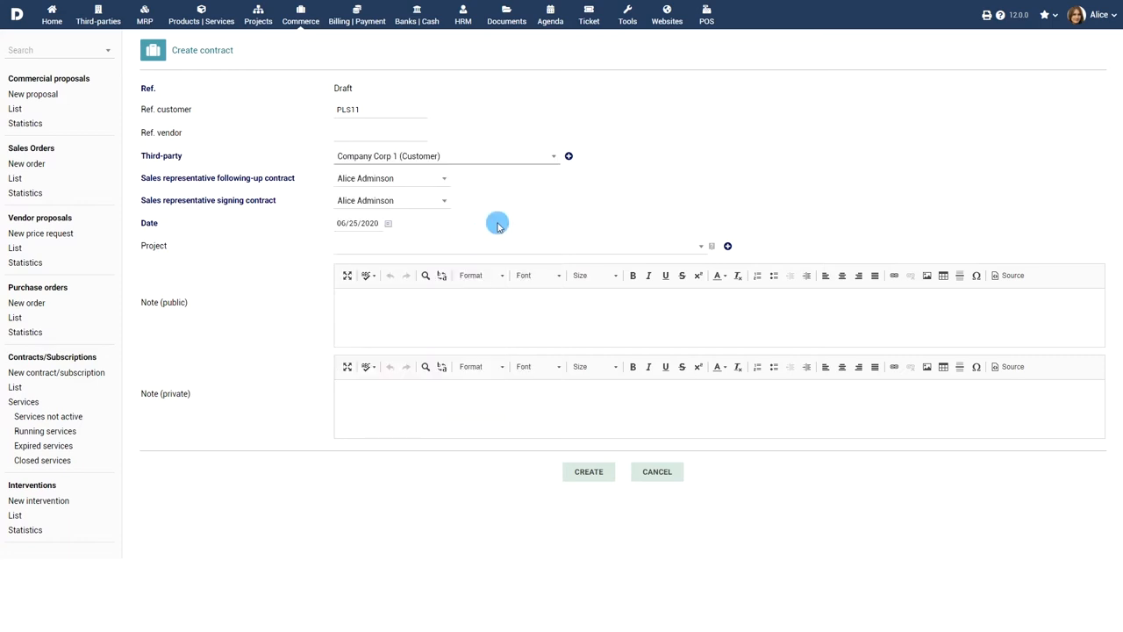
Set another signing representative, link Project One, add public and private notes, and create it
left_click(442, 200)
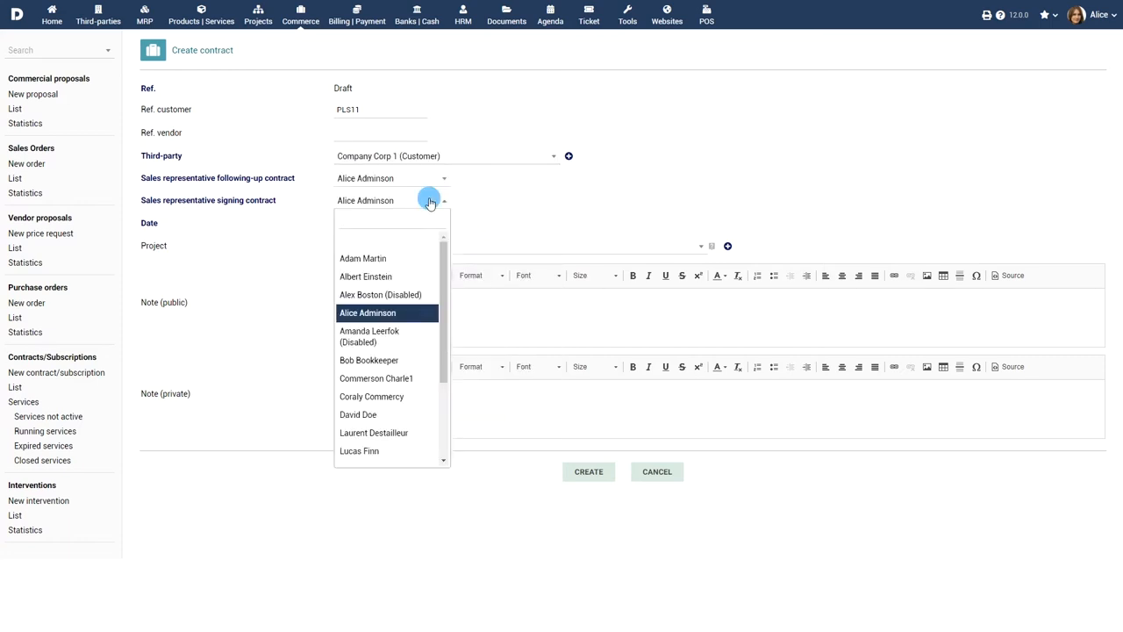
mouse_move(404, 360)
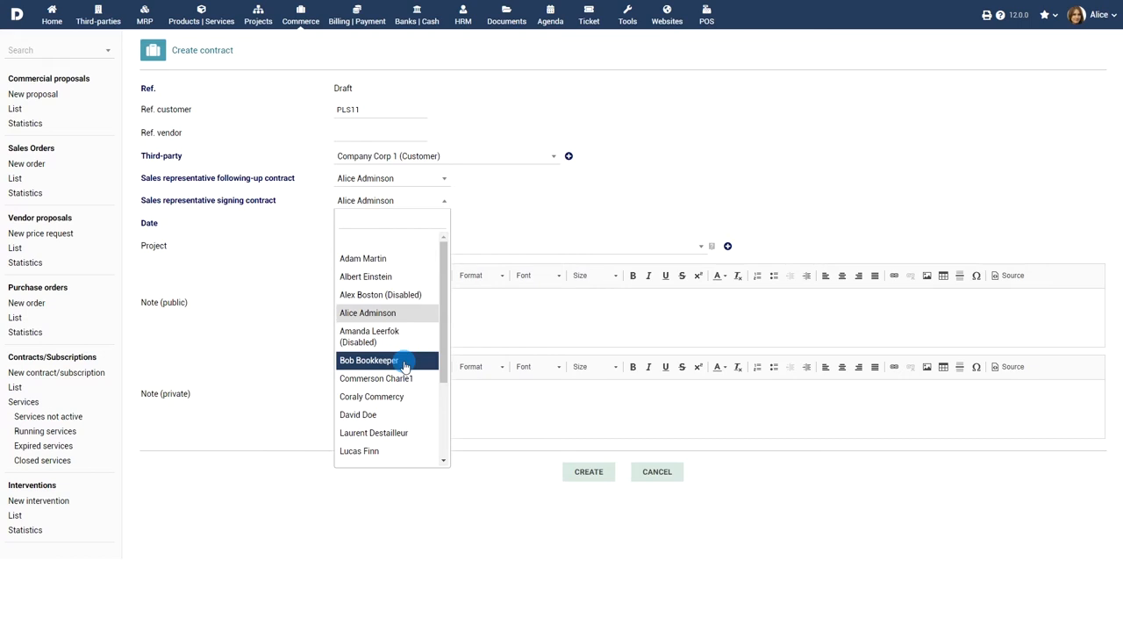
left_click(358, 414)
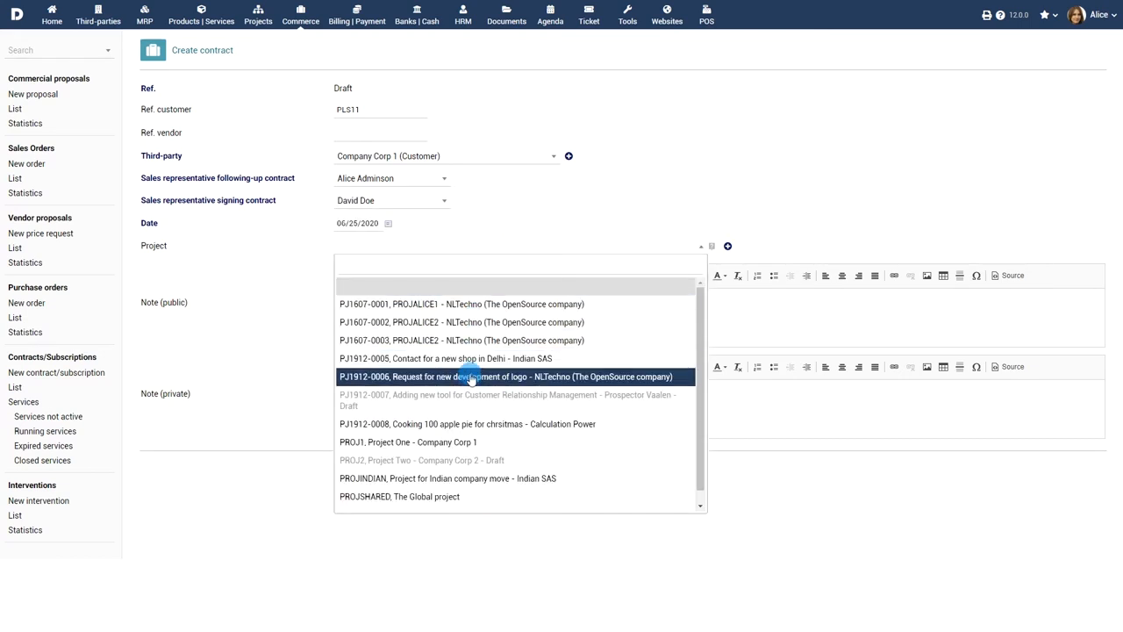
left_click(404, 442)
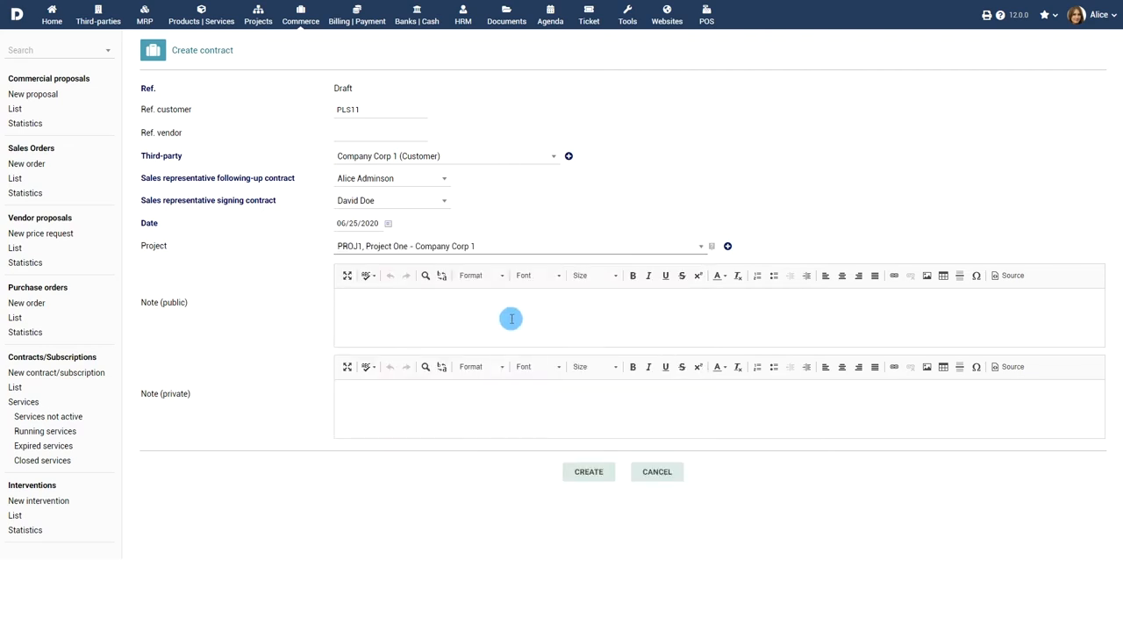
type("Re-termed contract as discussed over email")
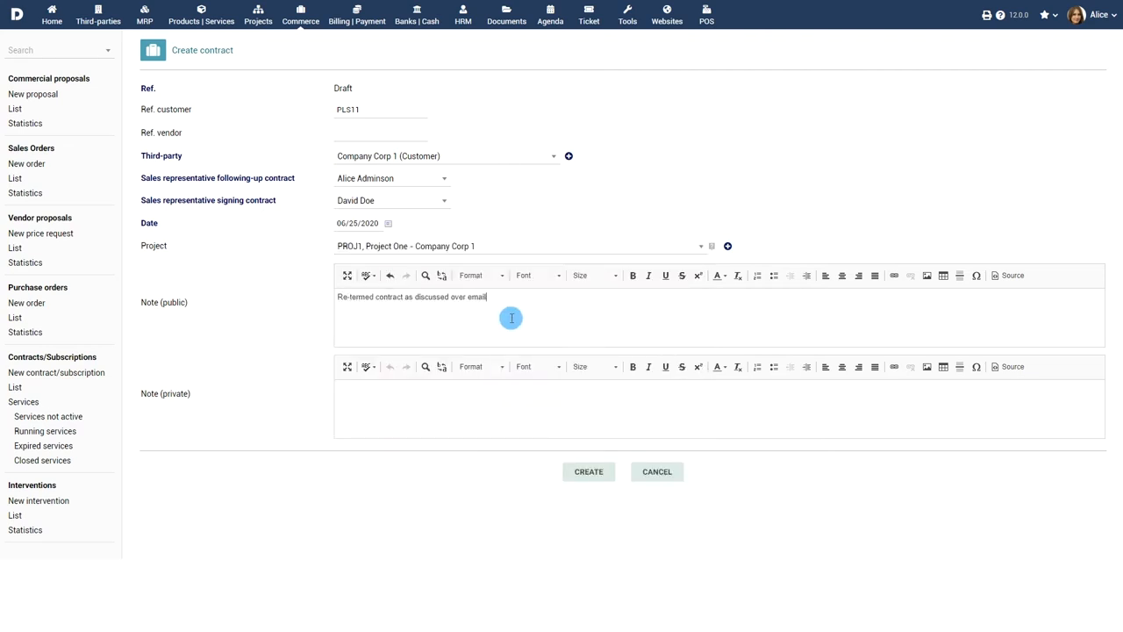
type("Refer private email")
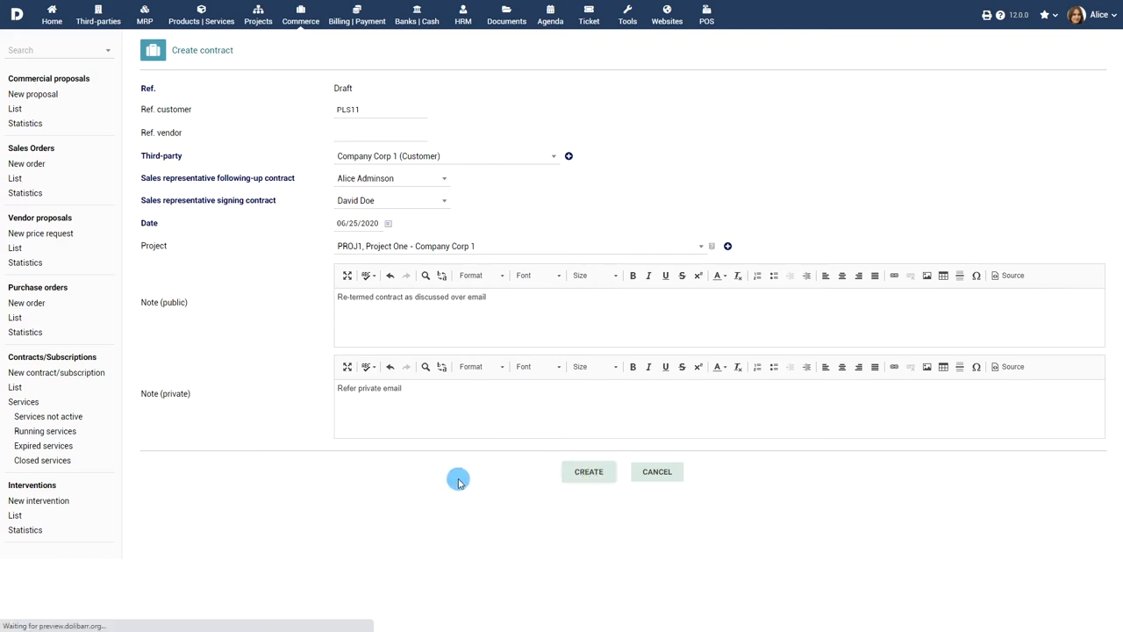
left_click(590, 470)
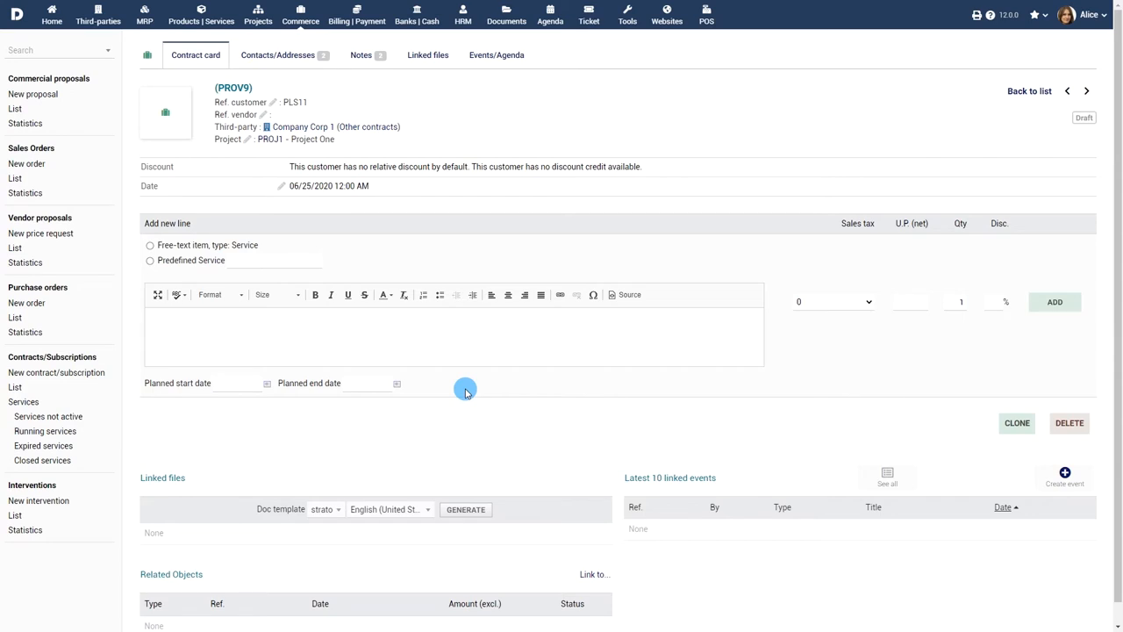
Add free-text service 'Mobile app' at 3000 with 19.6 tax; begin the Website development line
left_click(149, 246)
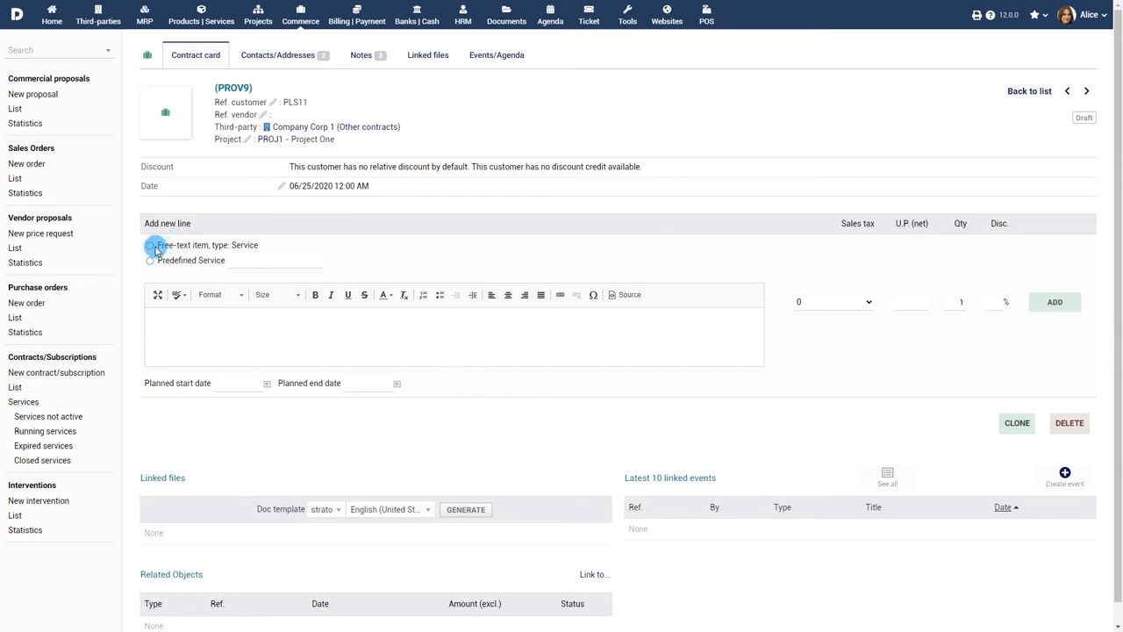
left_click(149, 245)
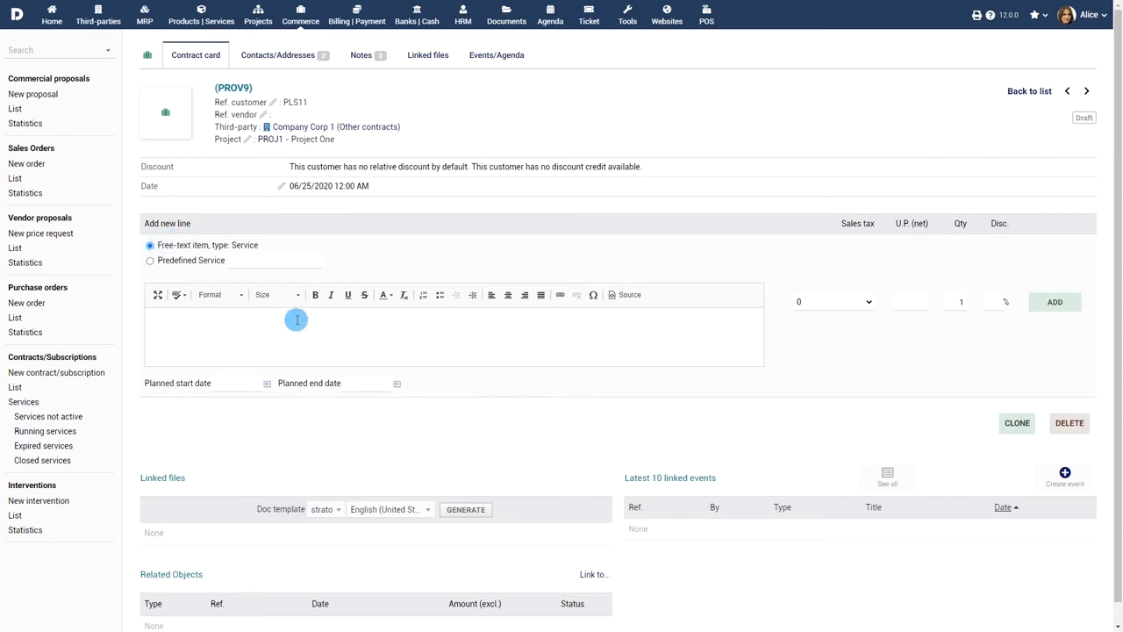
type("Mobile app developm")
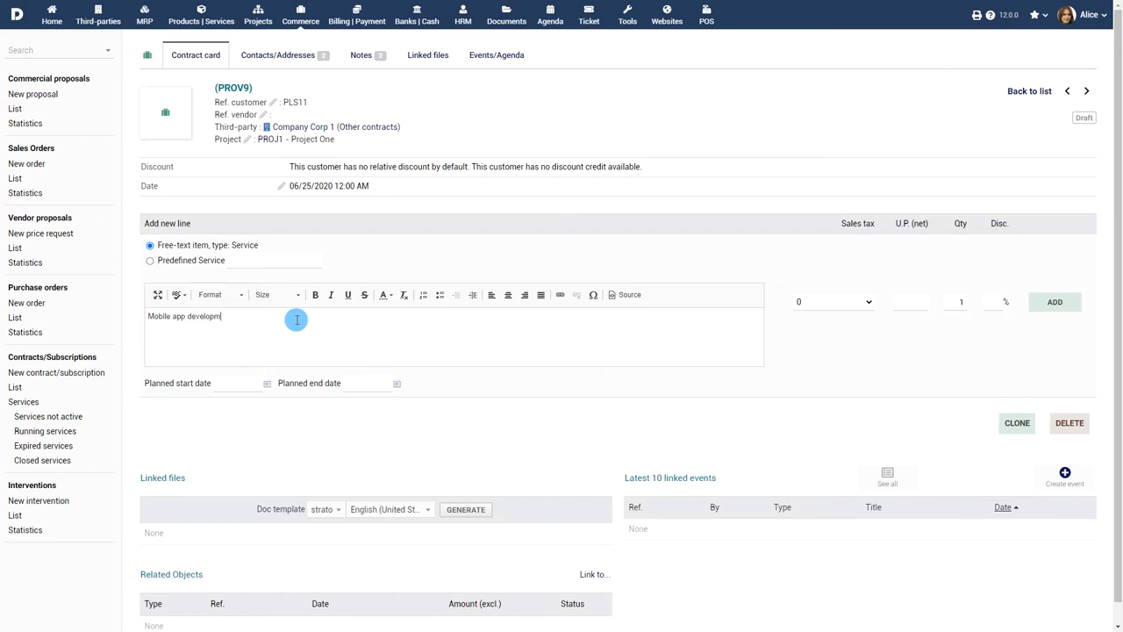
left_click(831, 302)
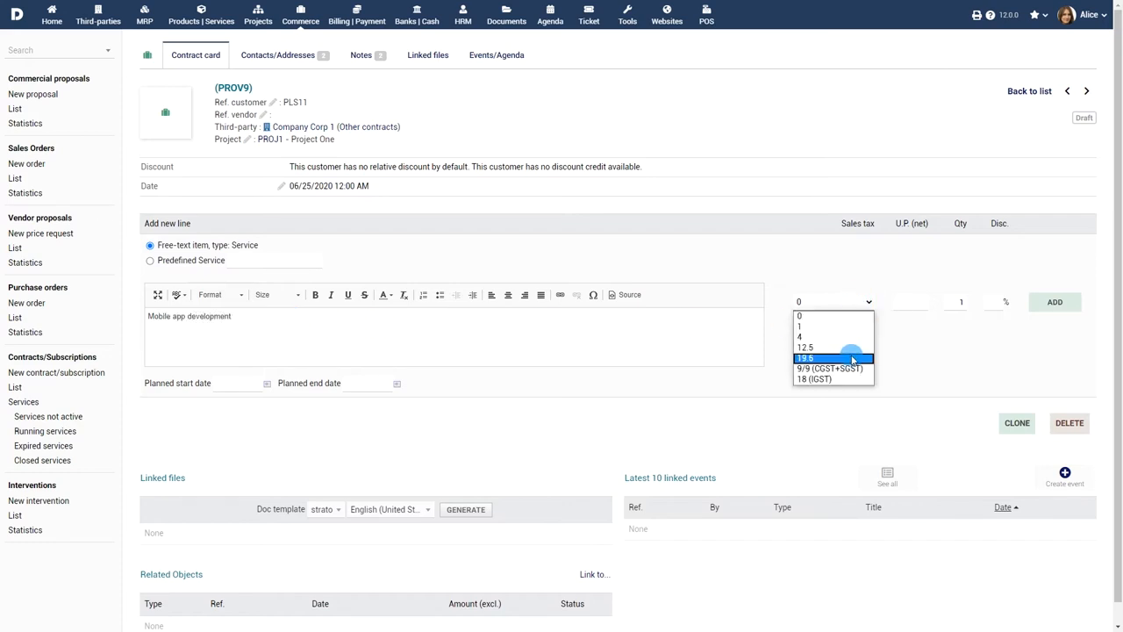
left_click(911, 302)
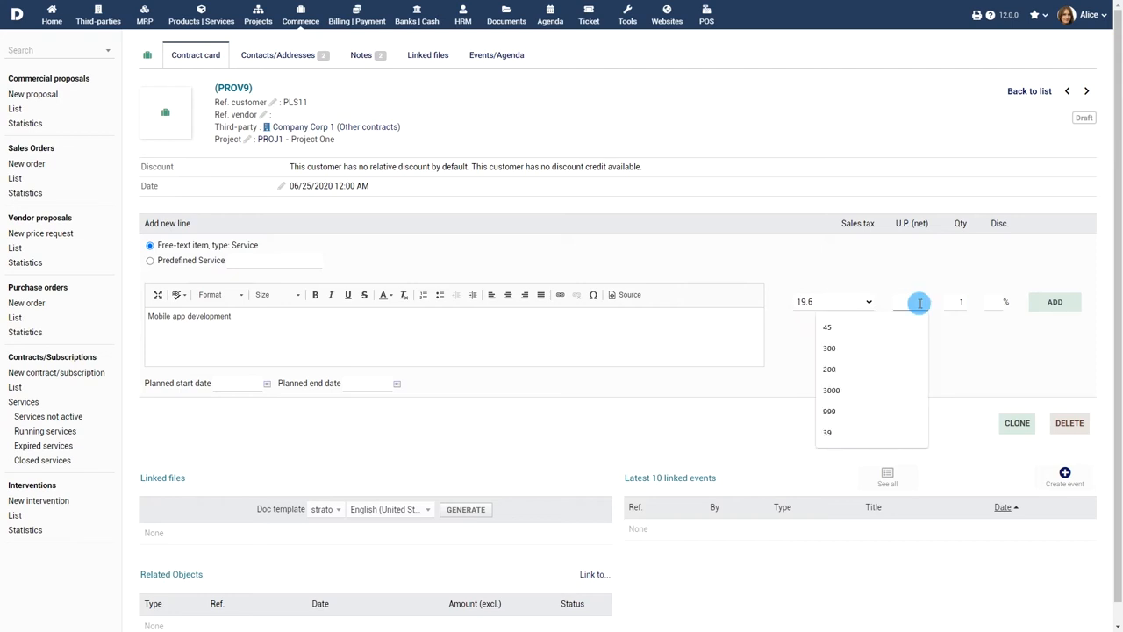
left_click(832, 390)
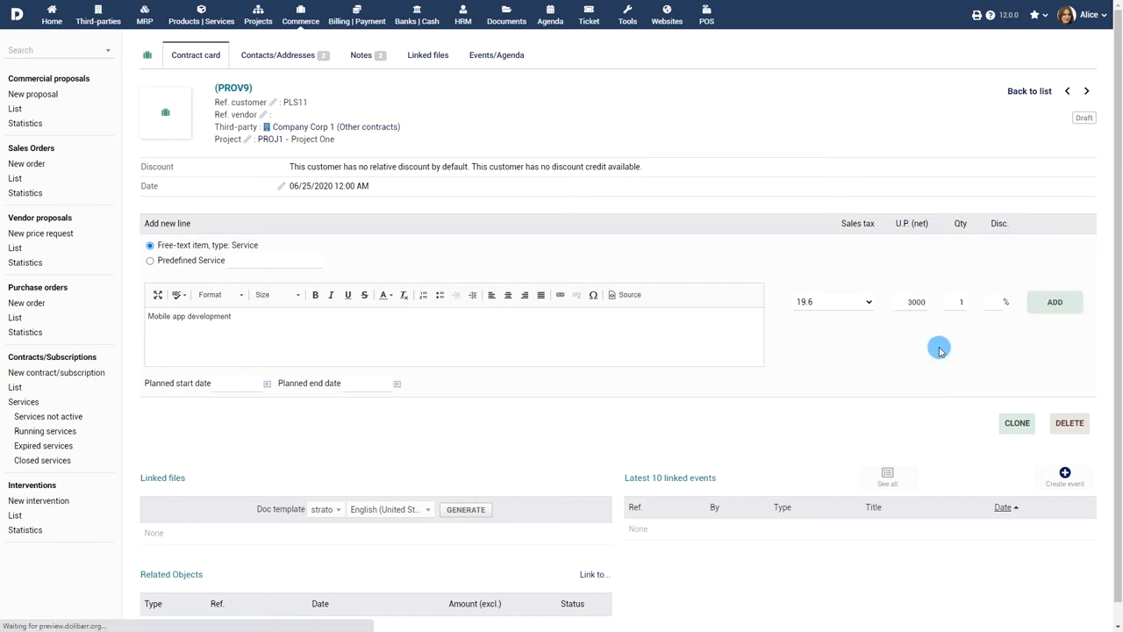
left_click(1053, 301)
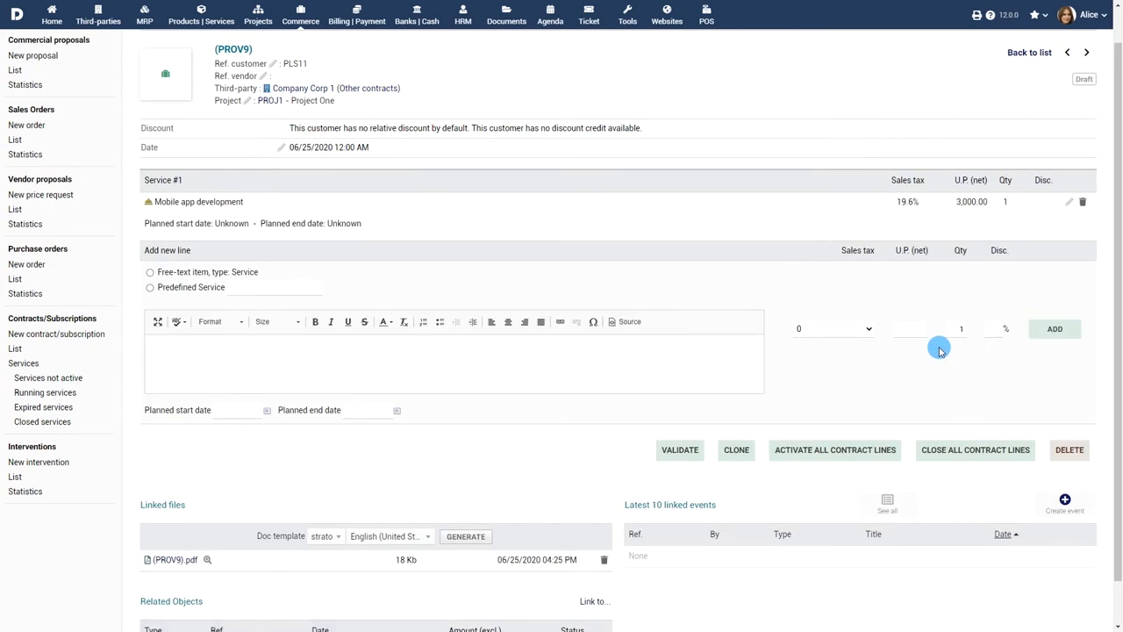
type("Website development")
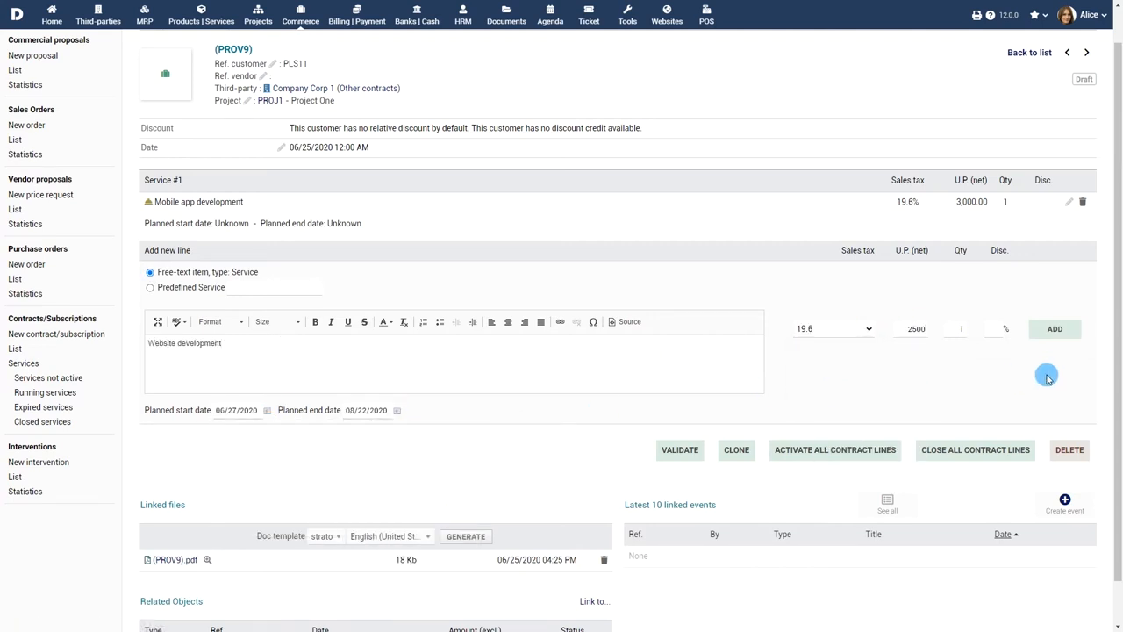
Add the Website development line at 2,500 and validate the draft contract
left_click(1054, 330)
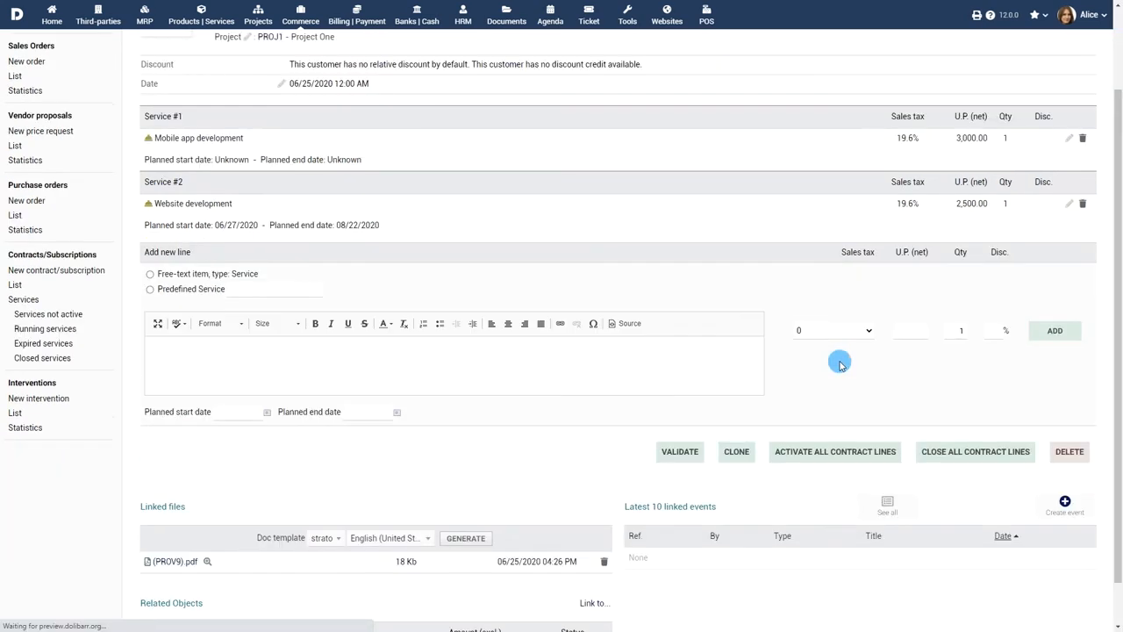
mouse_move(702, 258)
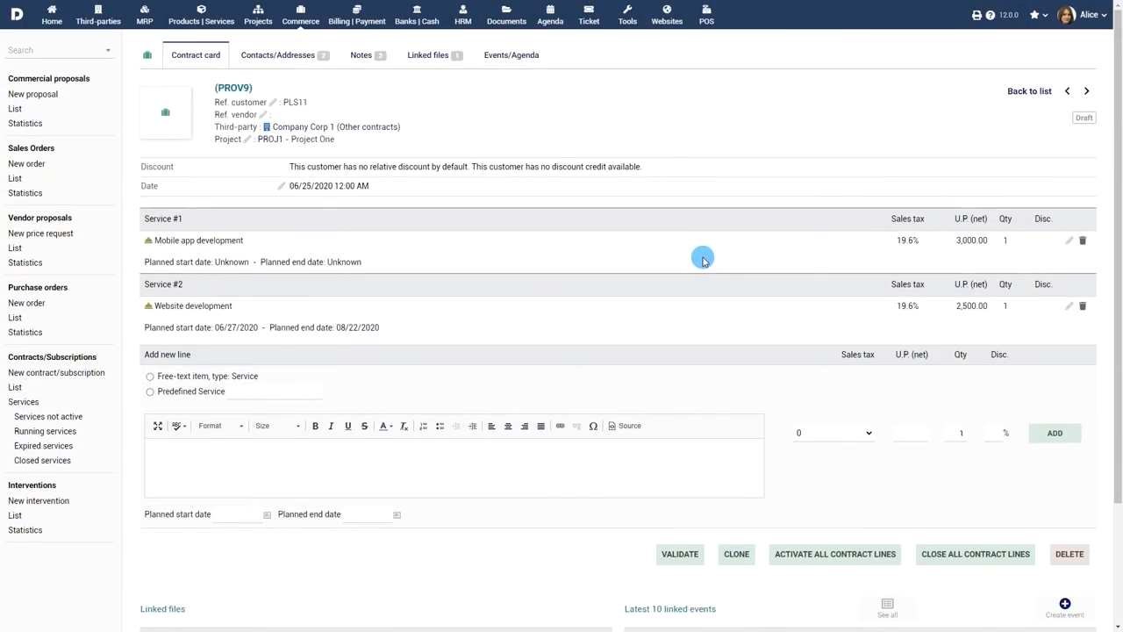
mouse_move(709, 565)
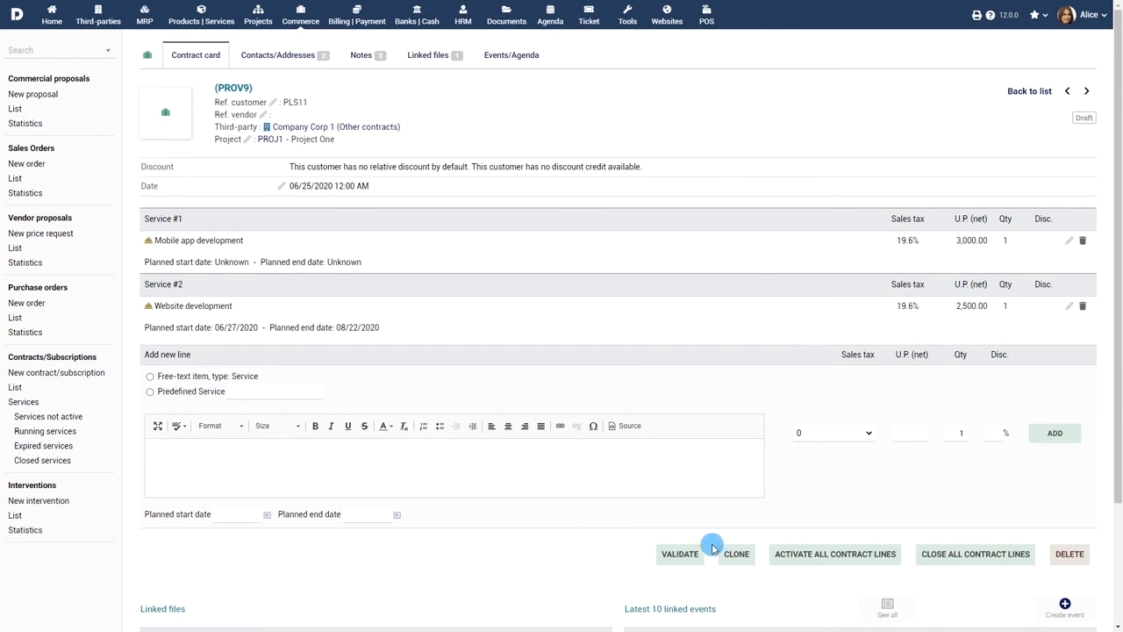
left_click(679, 554)
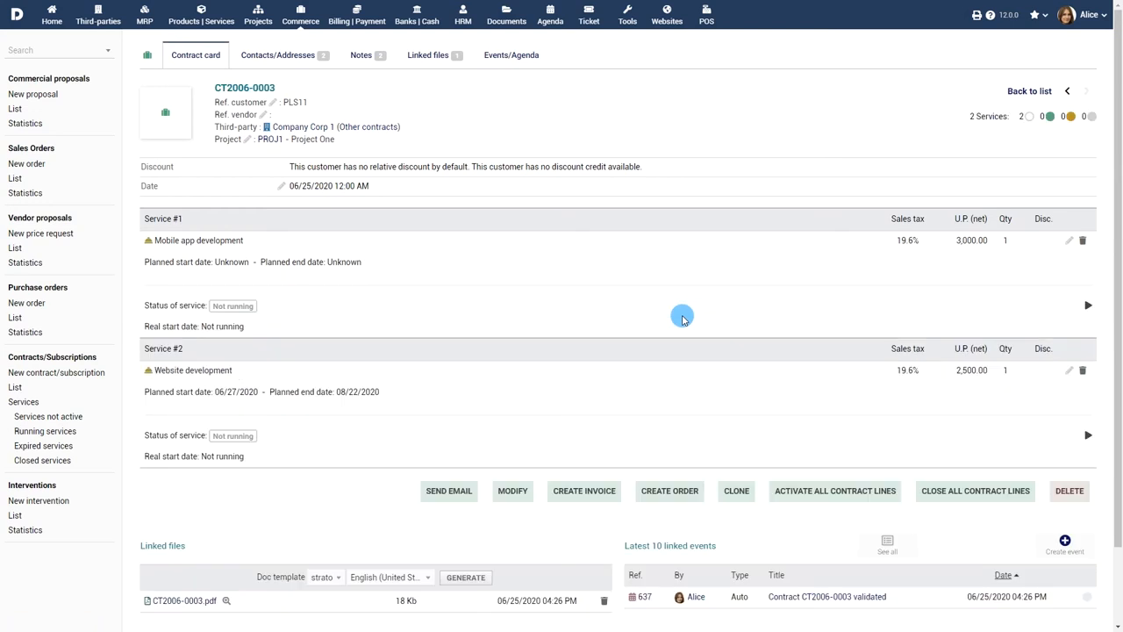
mouse_move(450, 491)
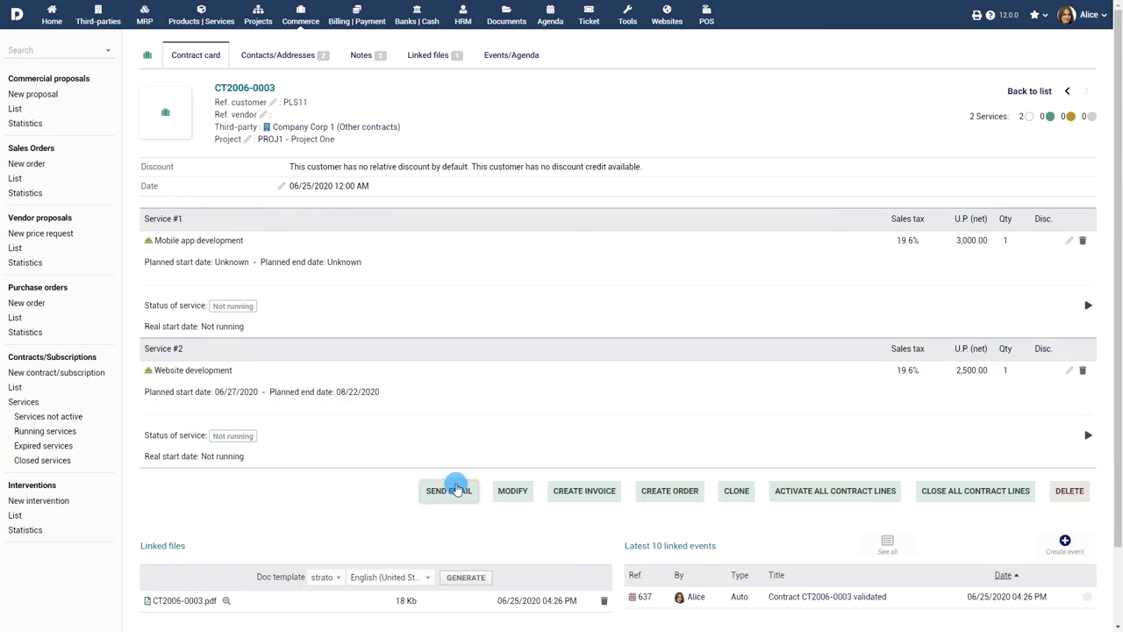
left_click(449, 491)
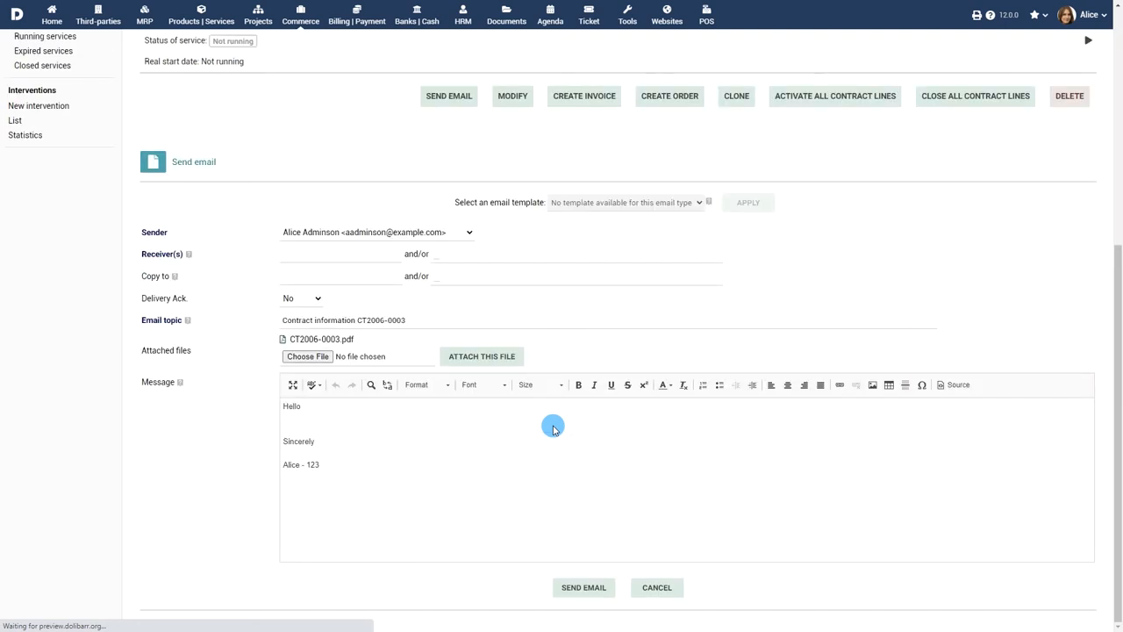
left_click(340, 253)
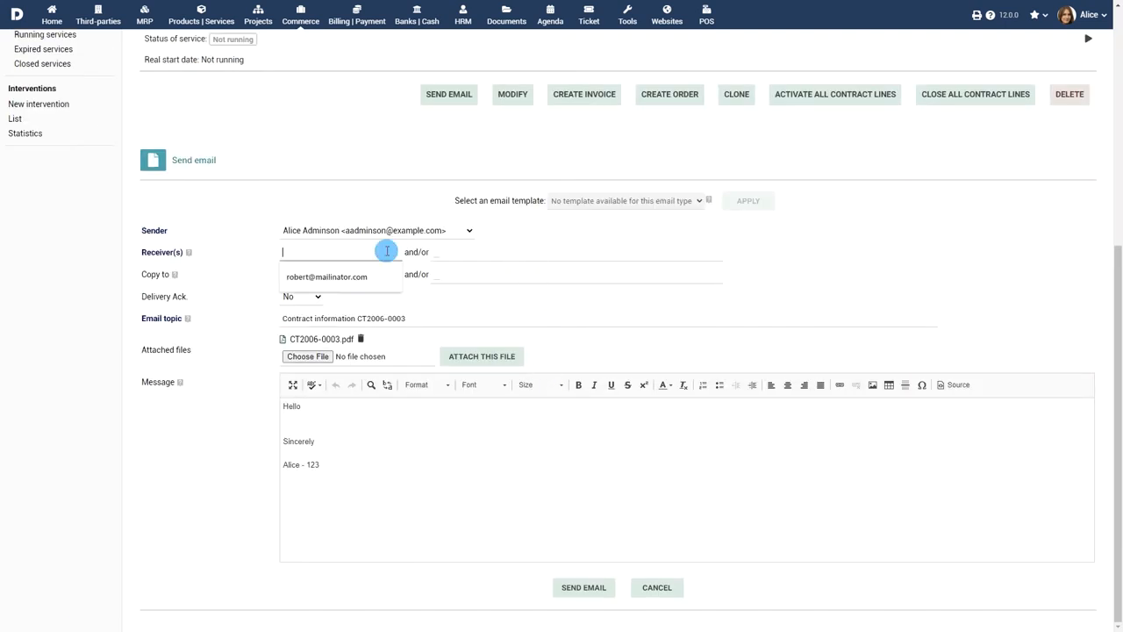
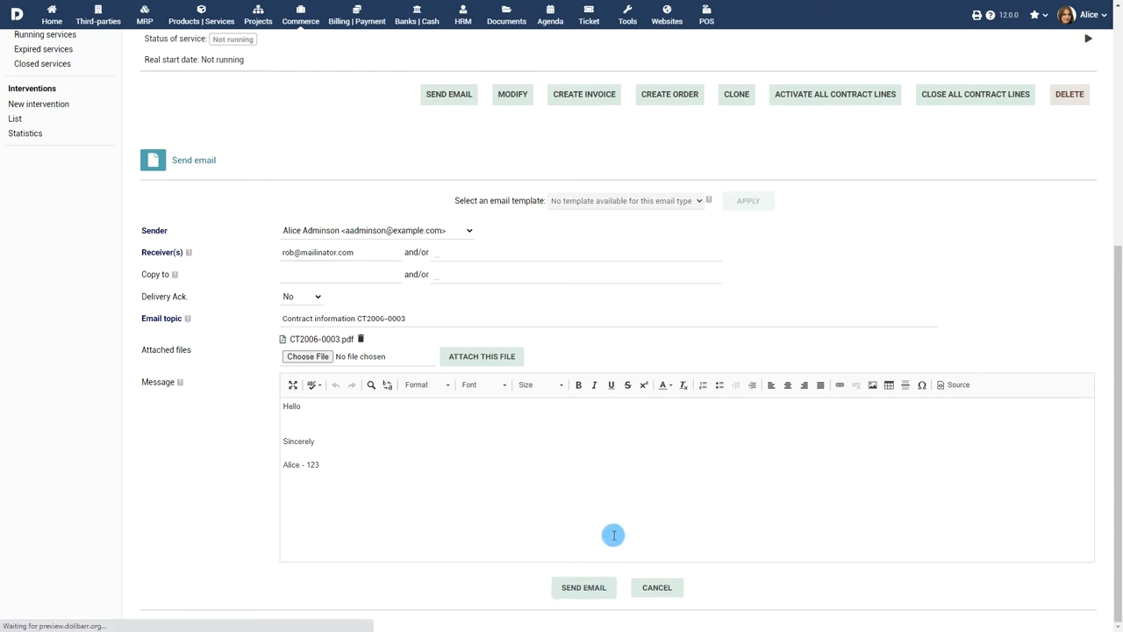
left_click(582, 586)
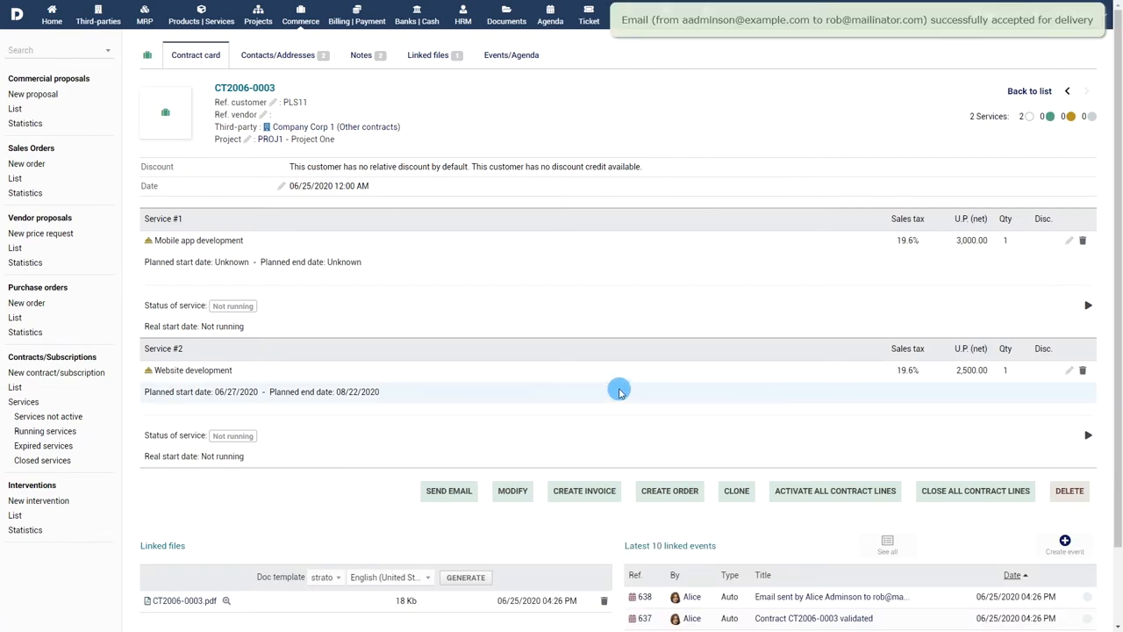
Reopen contract CT2006-0003, view its contacts, then its Linked files
left_click(1023, 88)
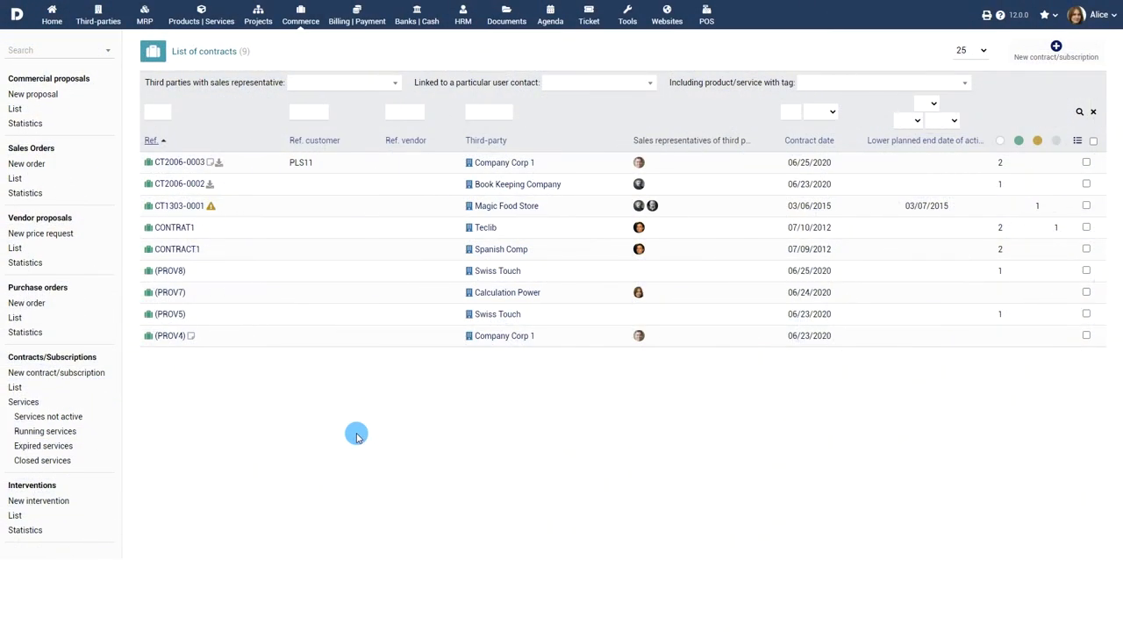
mouse_move(288, 297)
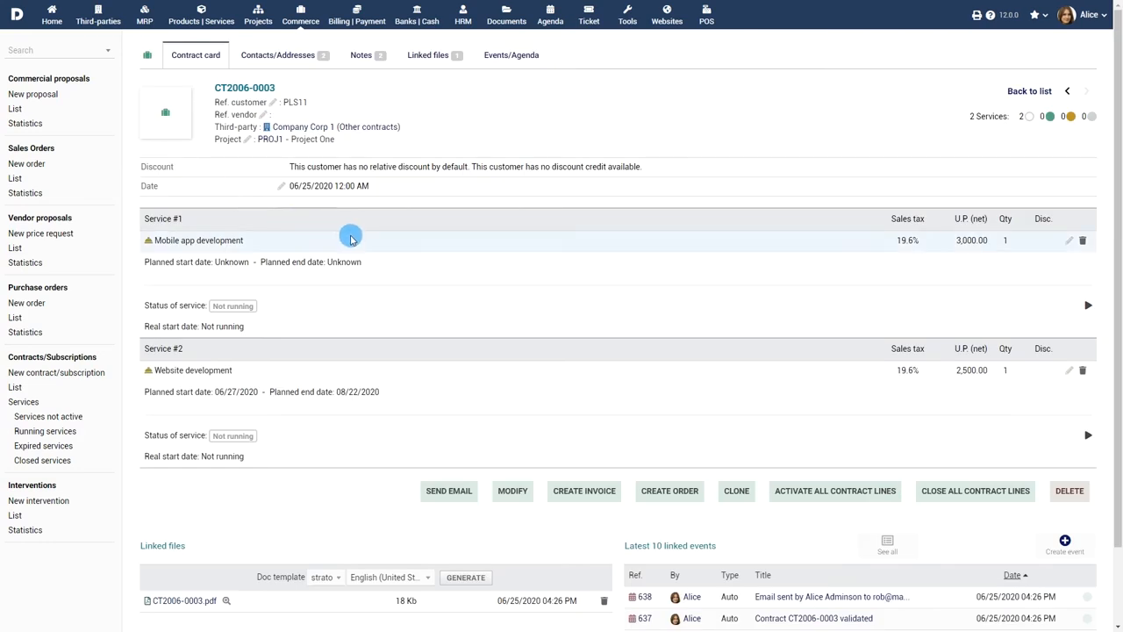
left_click(284, 54)
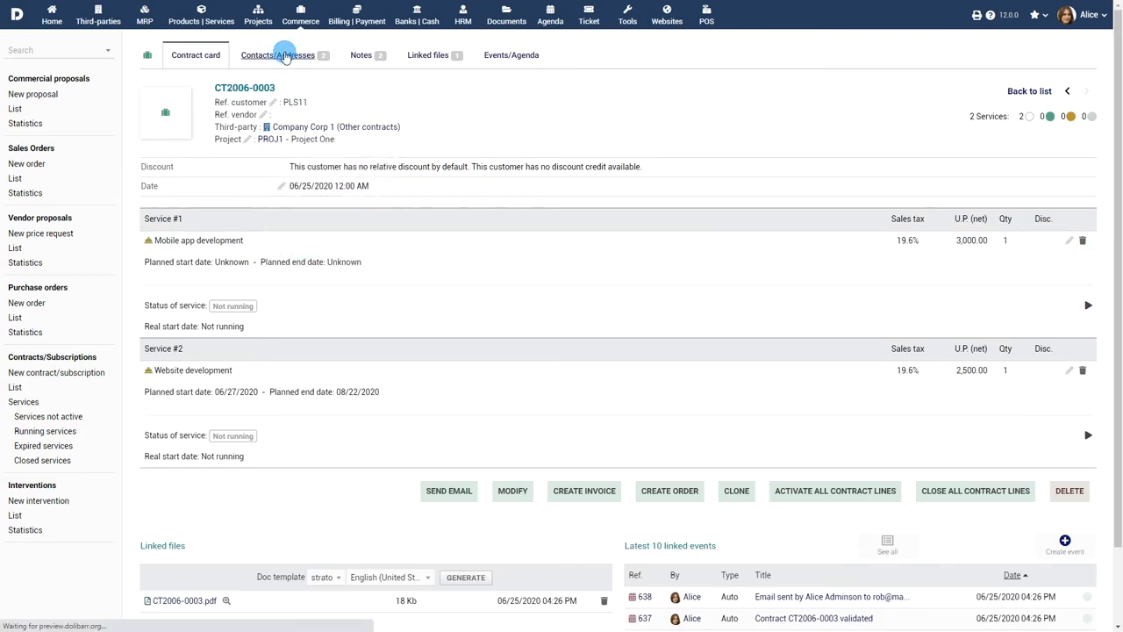
left_click(281, 55)
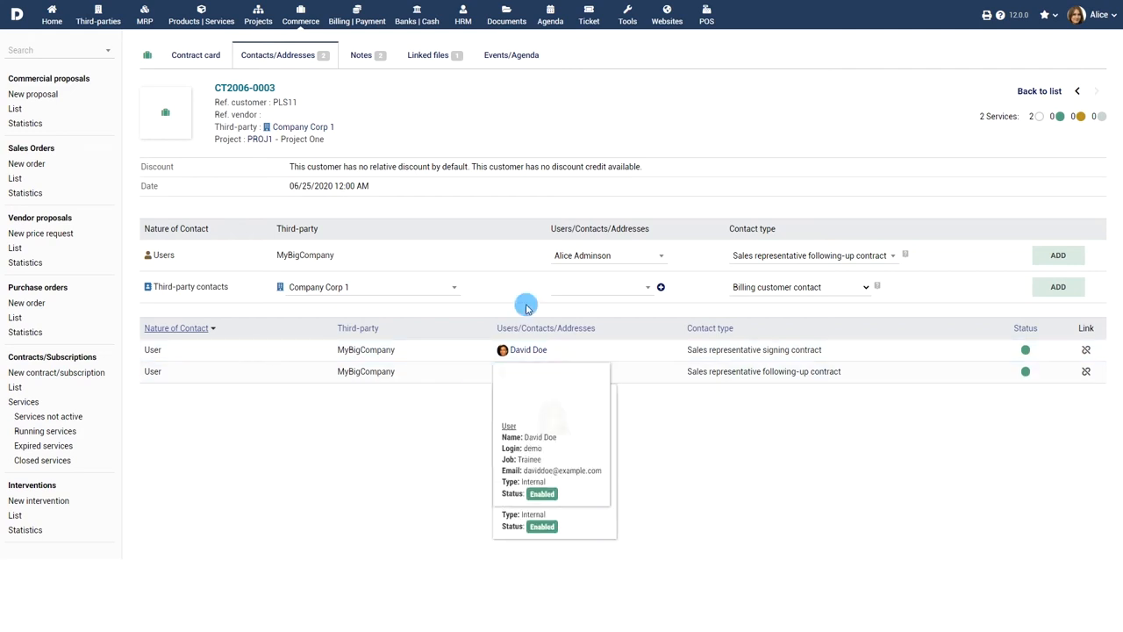
left_click(435, 54)
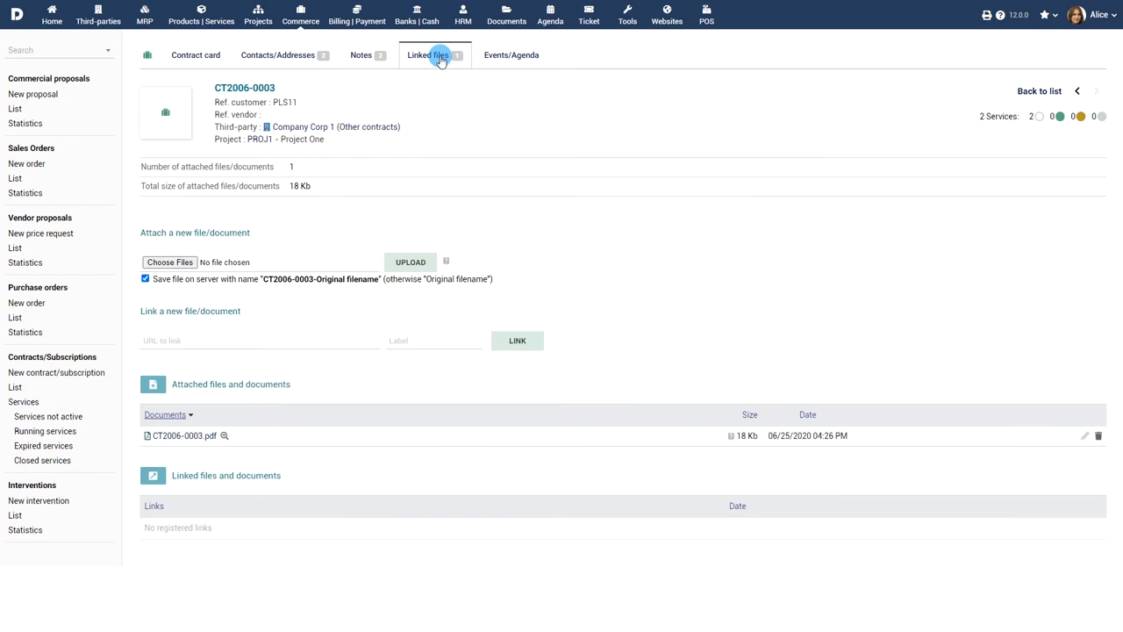
Upload the bill image as a second attached document on the contract
left_click(168, 261)
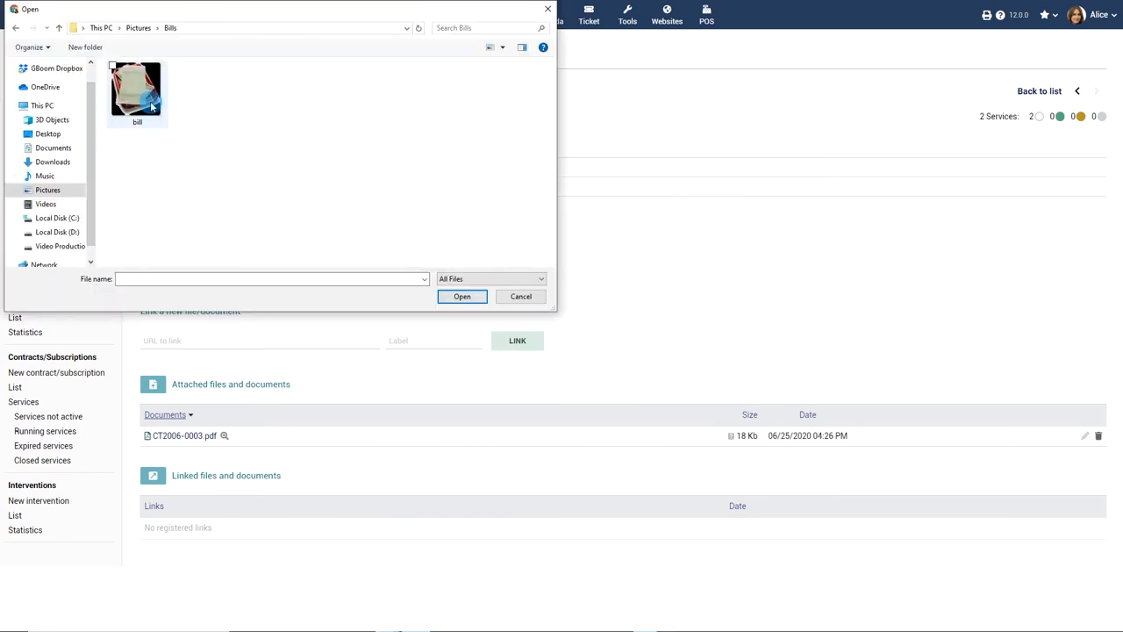
left_click(462, 295)
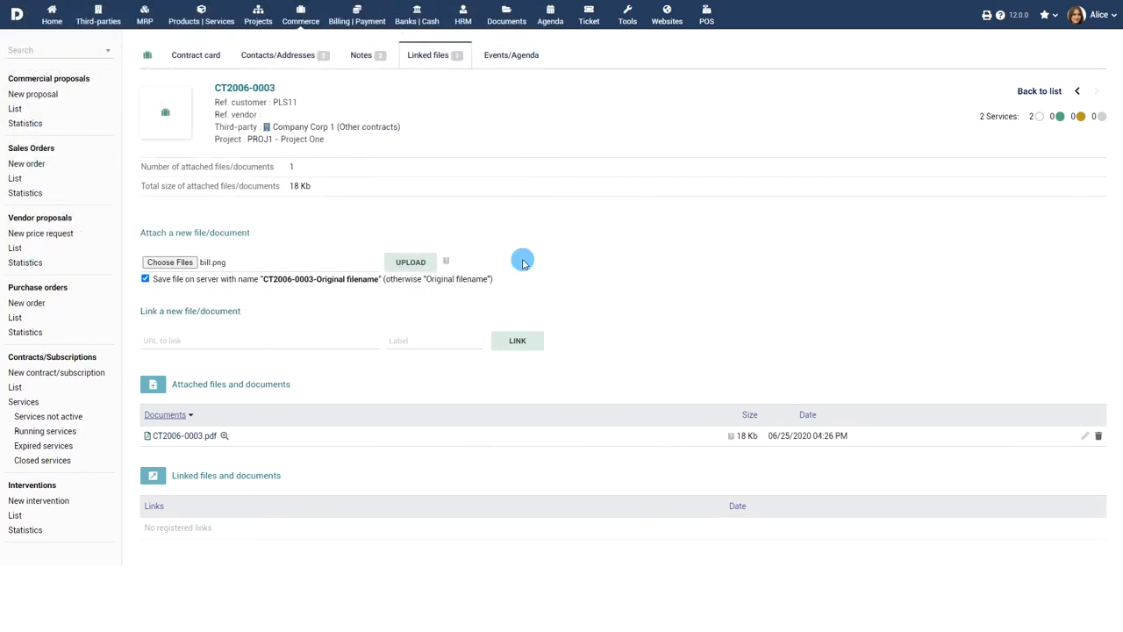
left_click(411, 262)
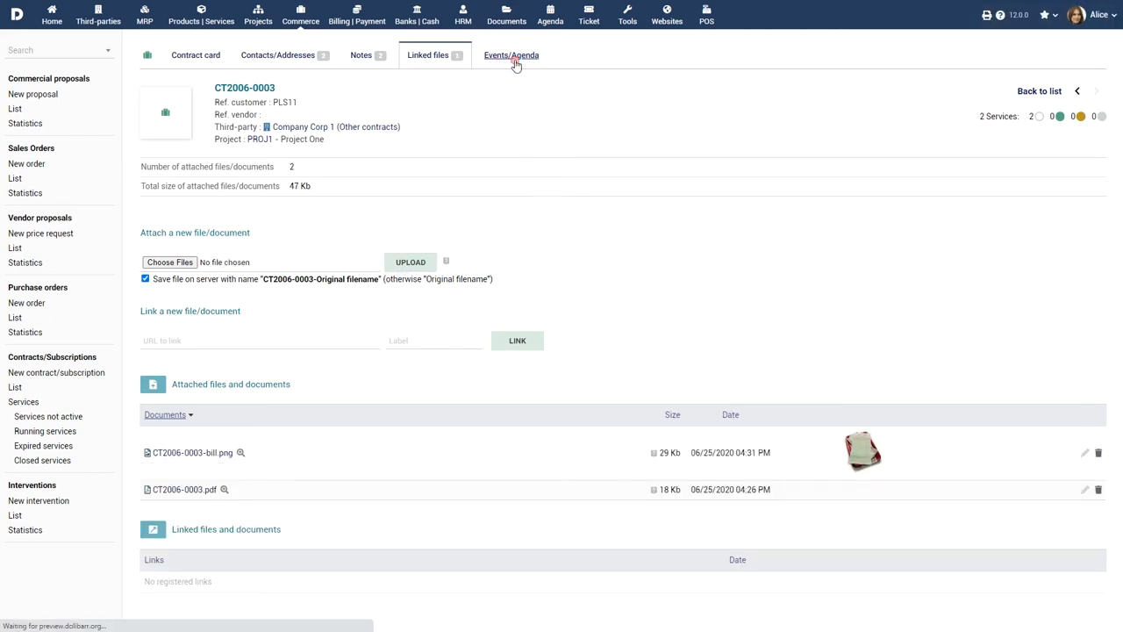
Review the contract's Events/Agenda log and return to the contract card
left_click(516, 56)
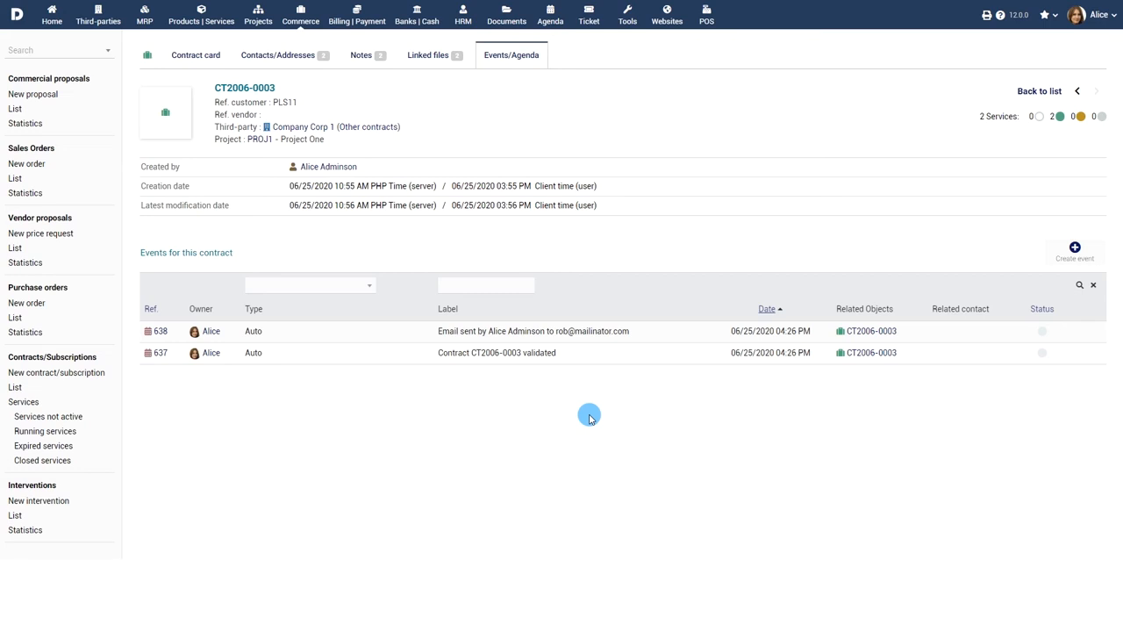
left_click(194, 54)
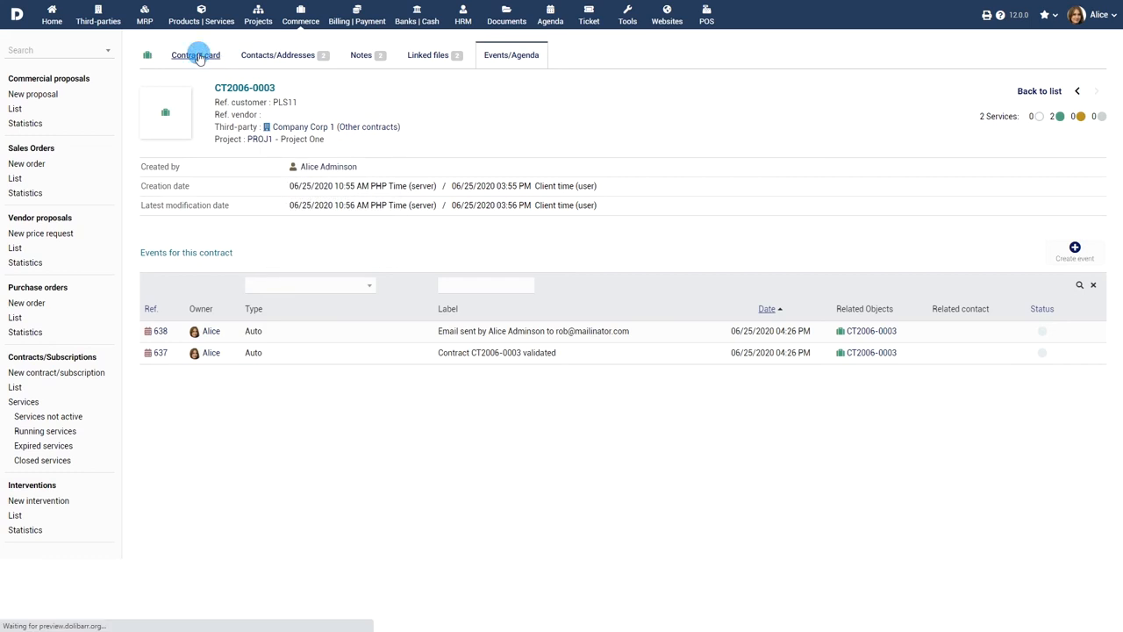
left_click(195, 54)
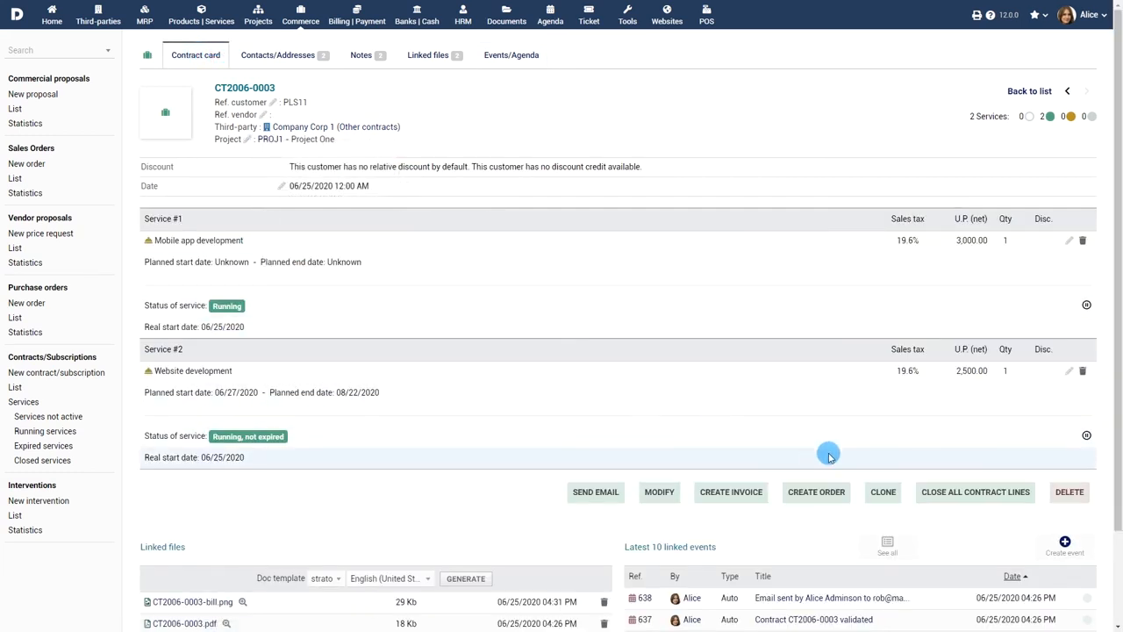
Start cloning the contract and answer No to leave it unchanged
left_click(883, 491)
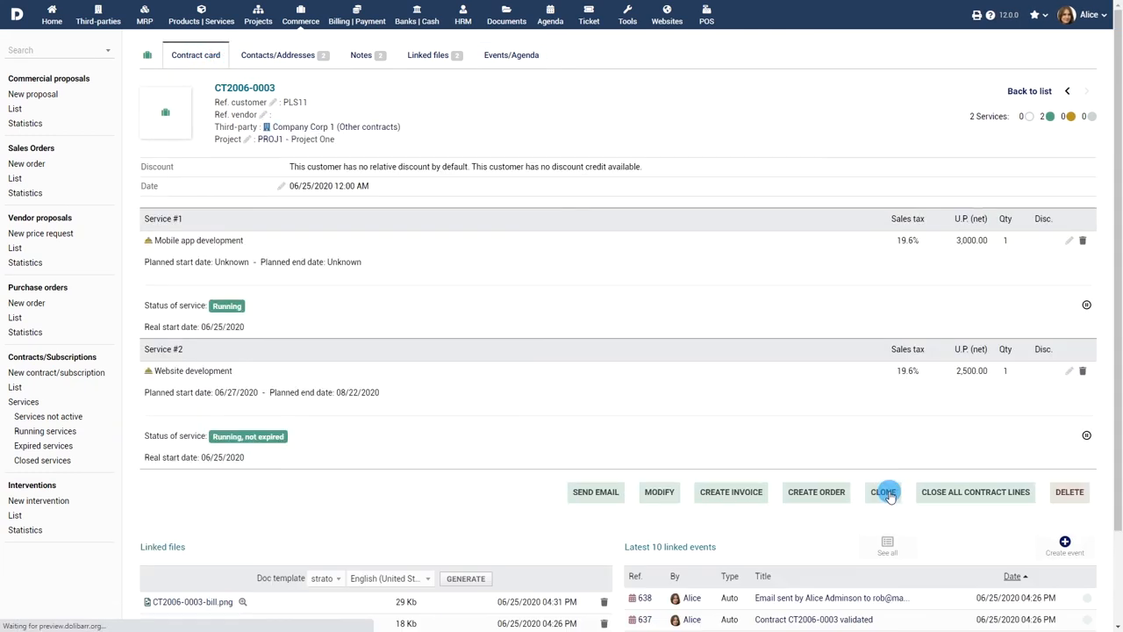
left_click(884, 491)
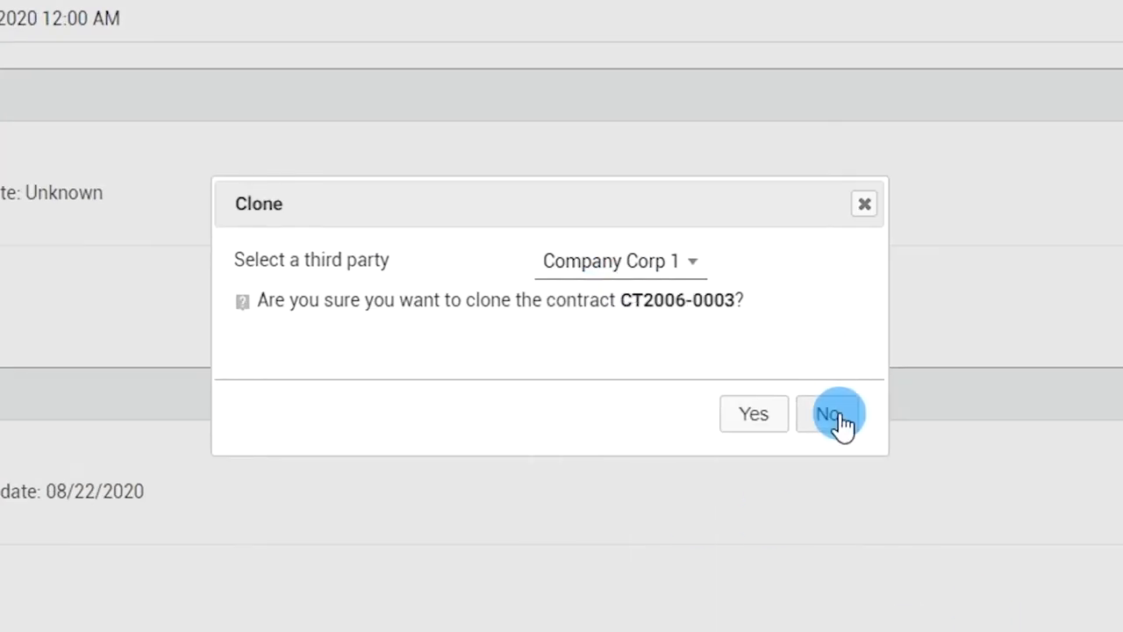
left_click(835, 414)
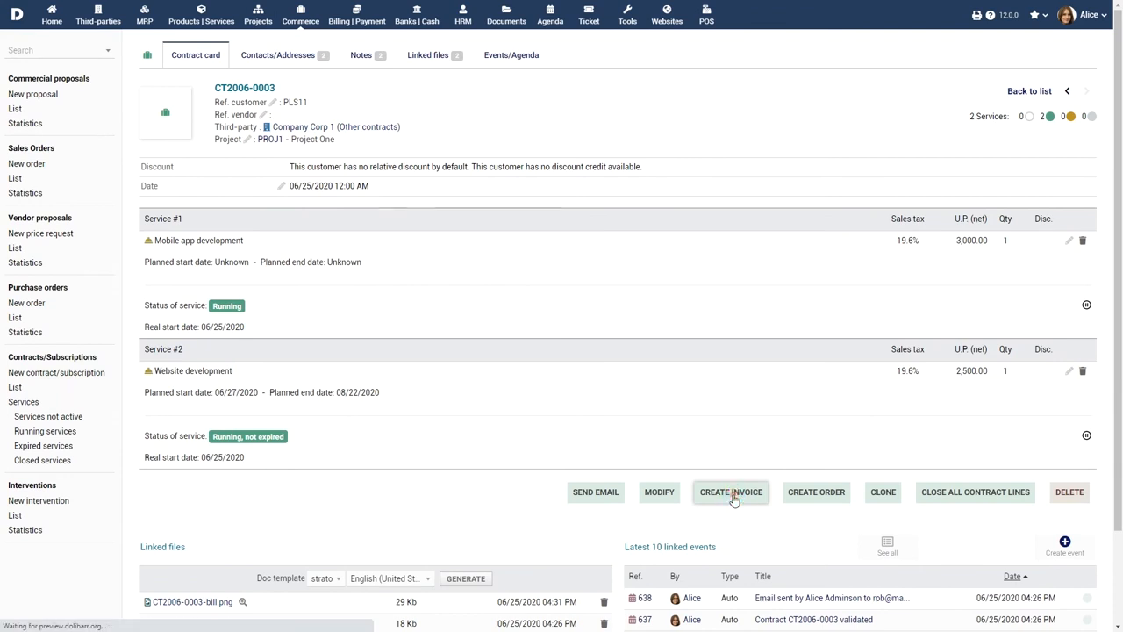
Create a draft invoice prefilled from contract CT2006-0003 for Company Corp 1
left_click(730, 491)
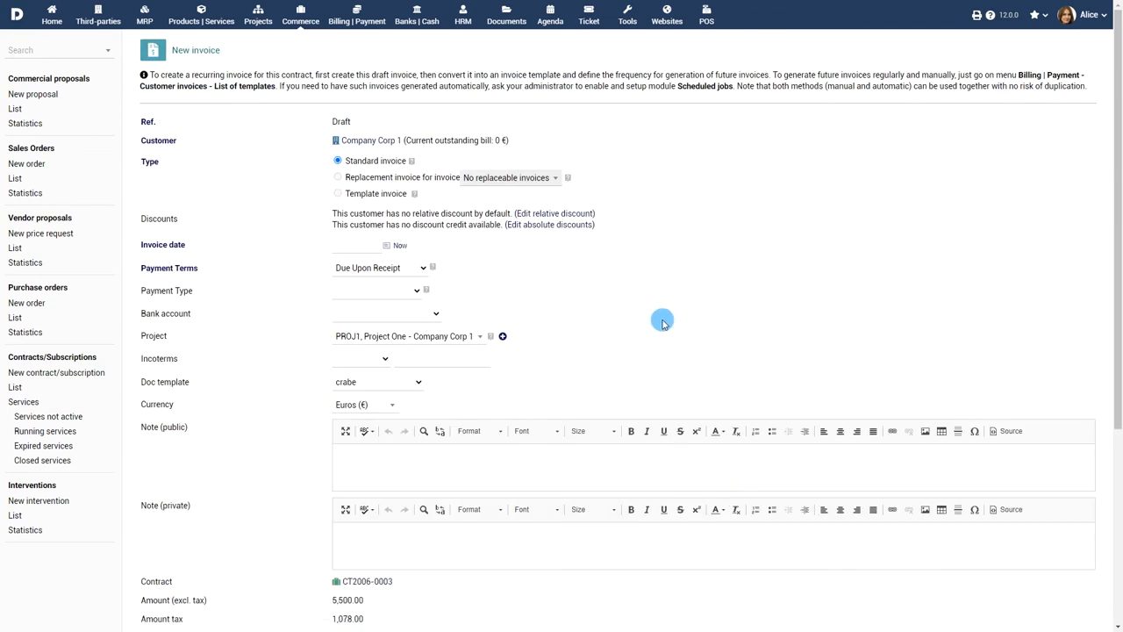
left_click(386, 246)
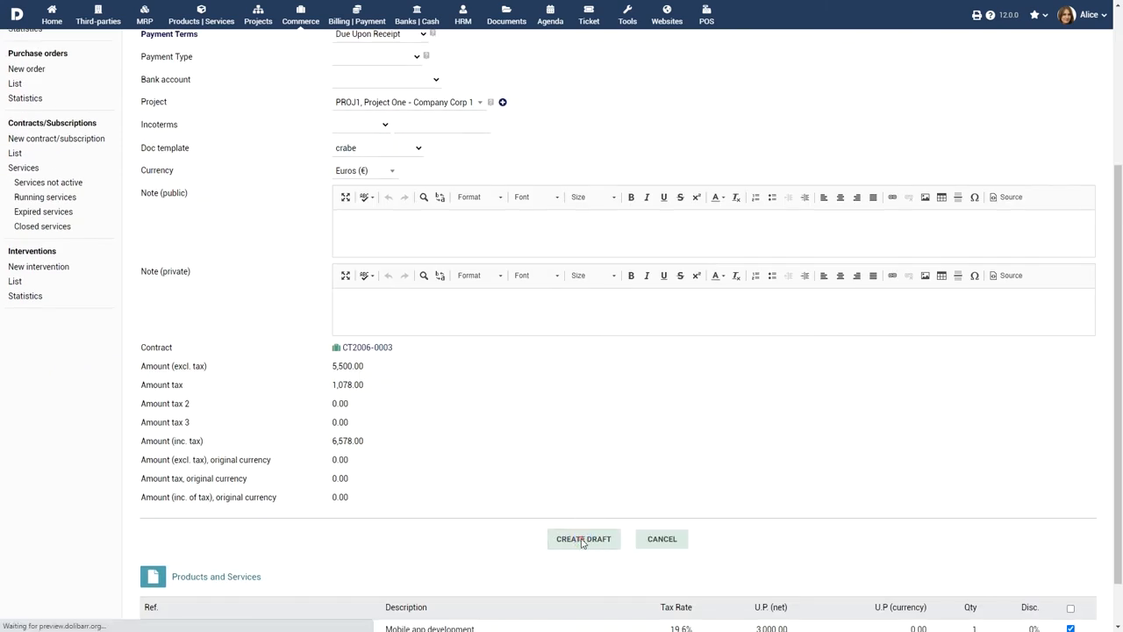
left_click(582, 539)
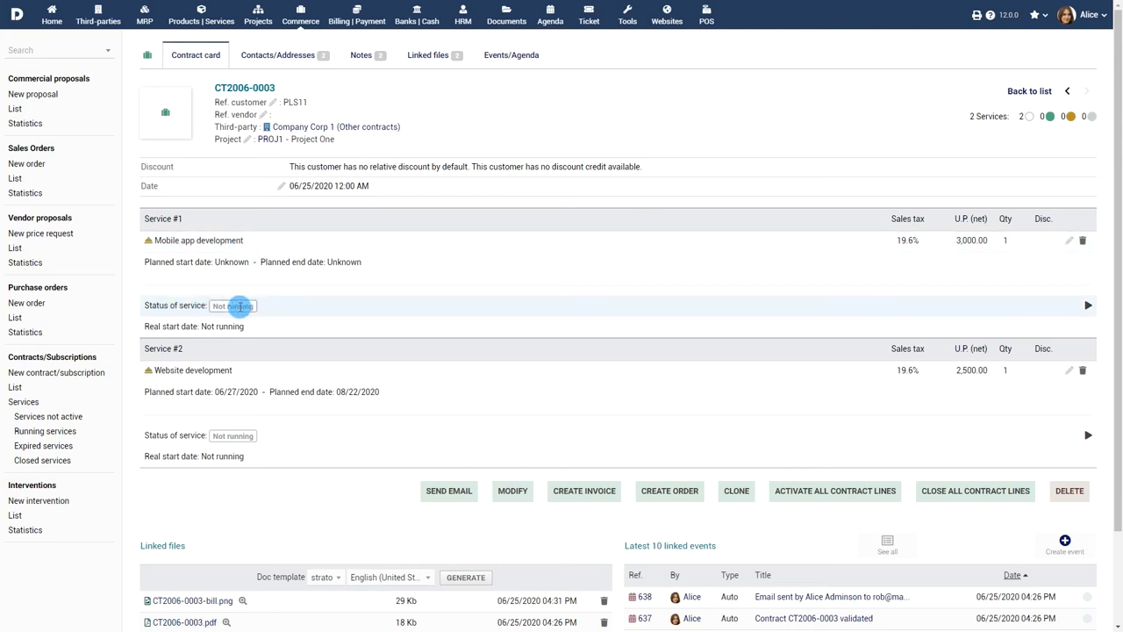
mouse_move(163, 435)
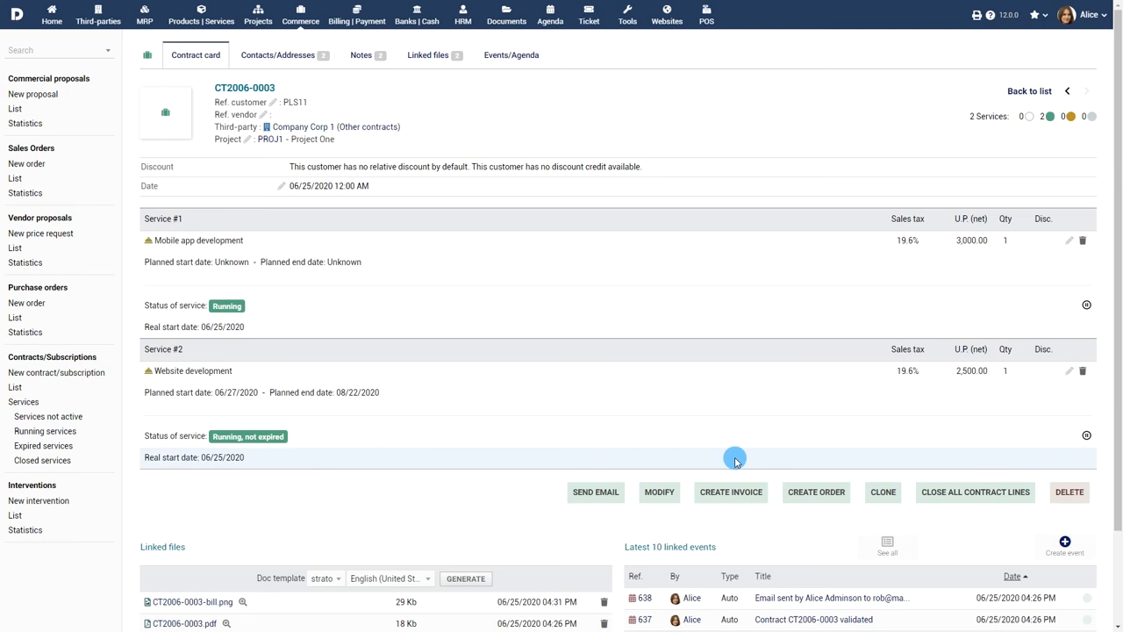
mouse_move(1067, 242)
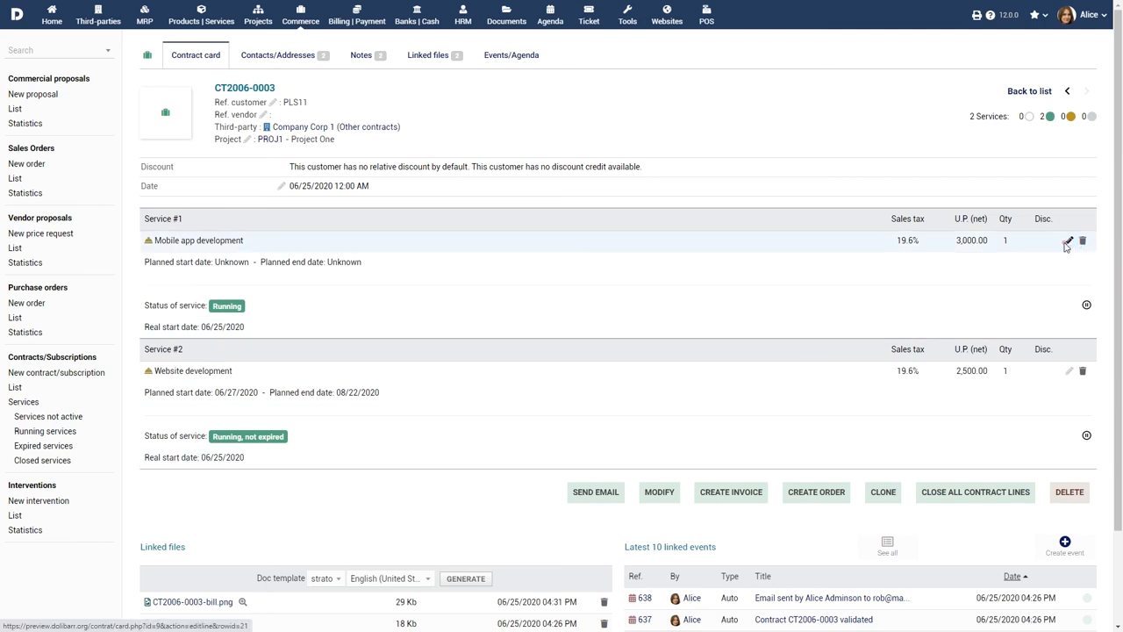
Give the Mobile app development service line a planned end date of 09/18/2020
left_click(1065, 242)
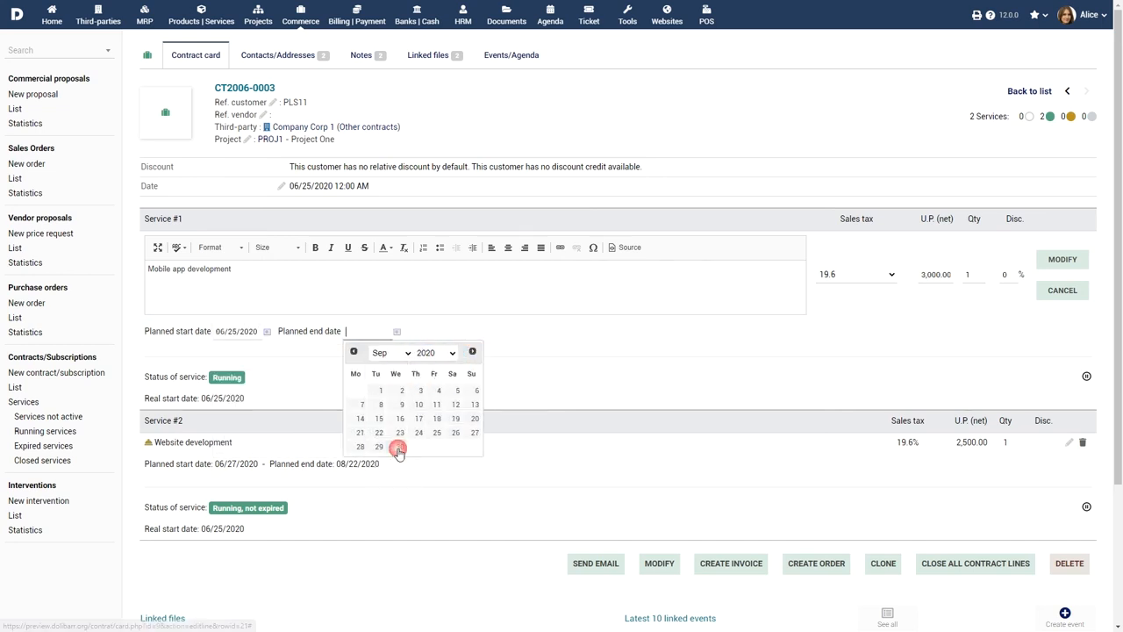
left_click(396, 447)
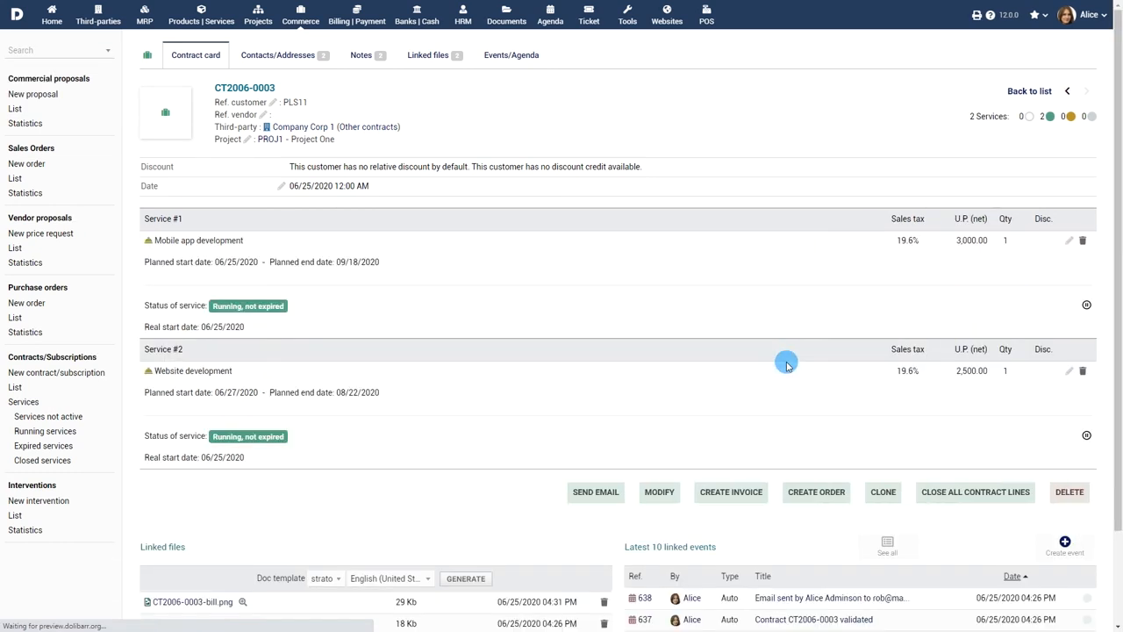
mouse_move(24, 400)
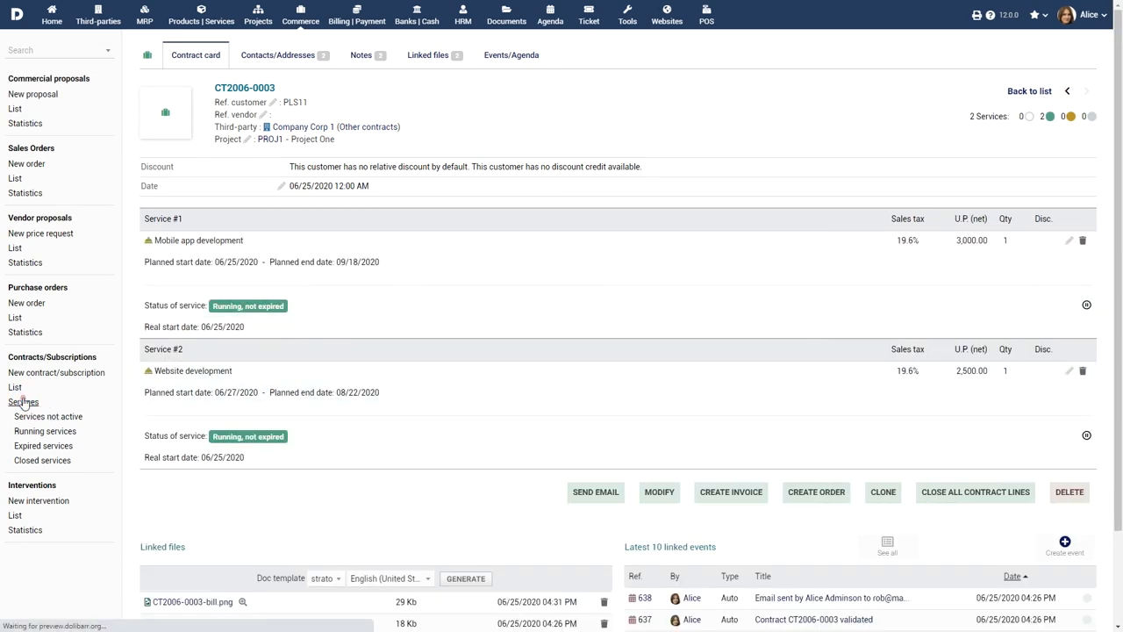
Review all contract services, then the running ones, then the closed ones, and return home
left_click(21, 400)
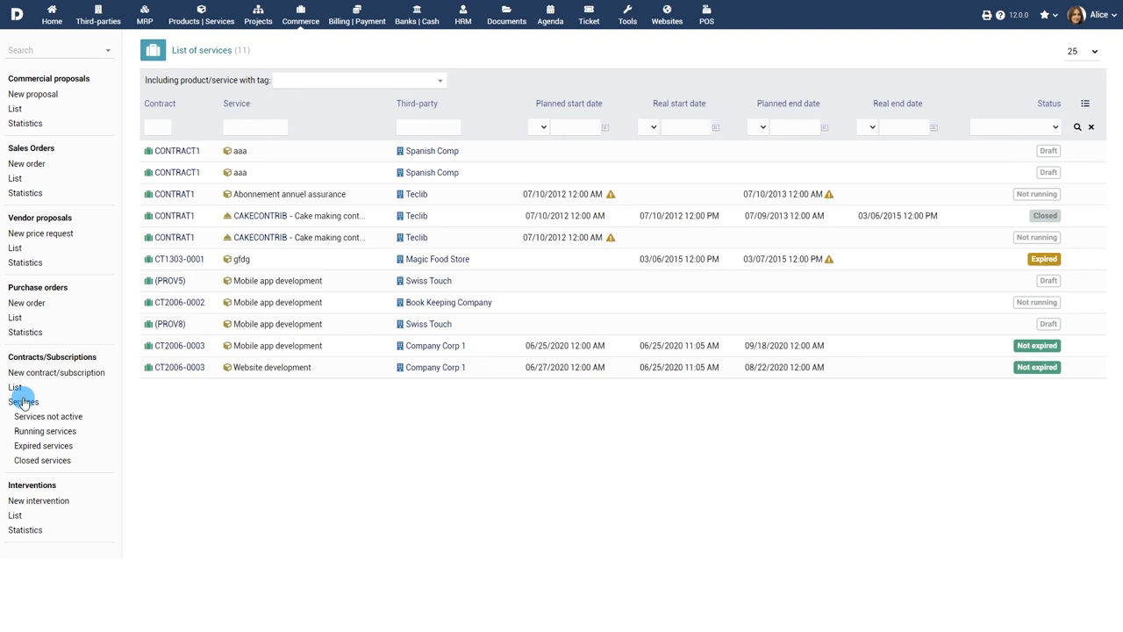
left_click(46, 432)
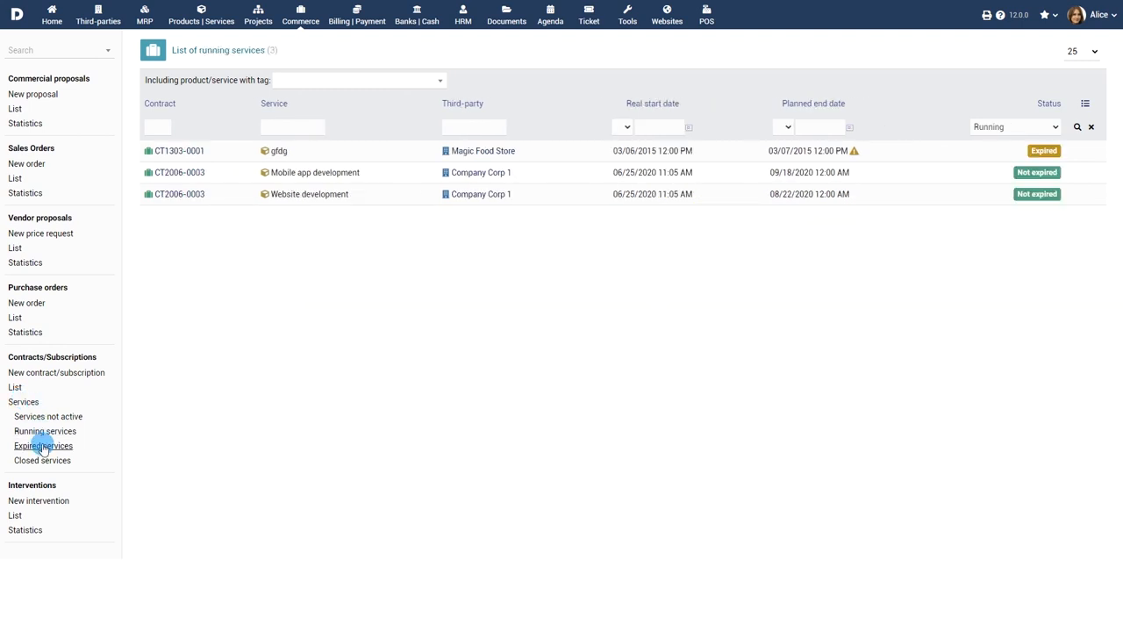
left_click(42, 460)
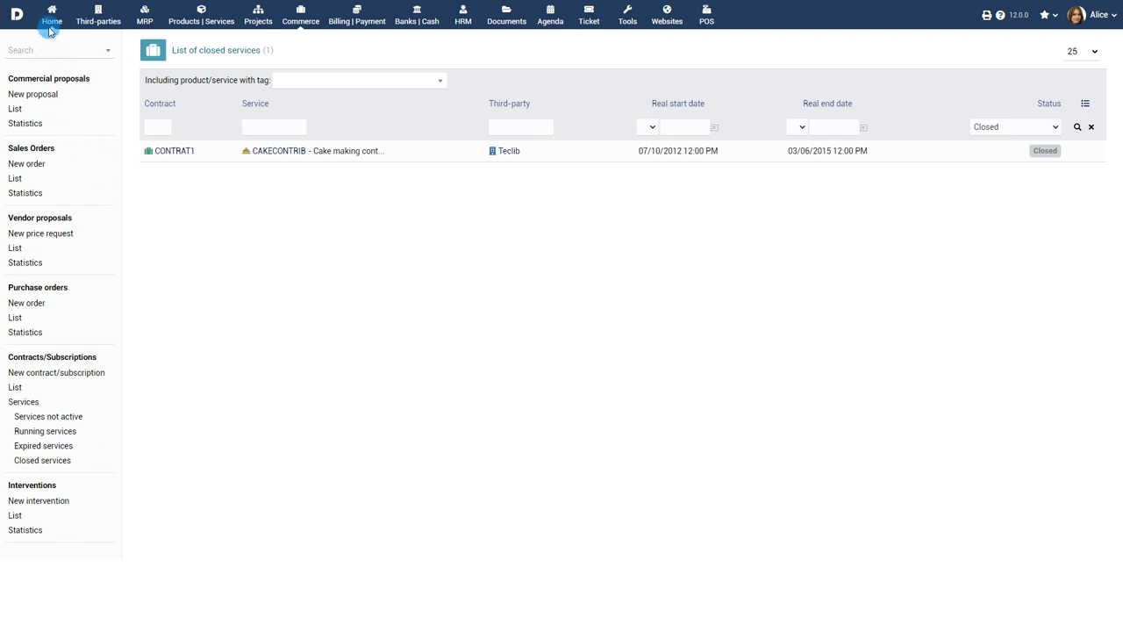
left_click(51, 21)
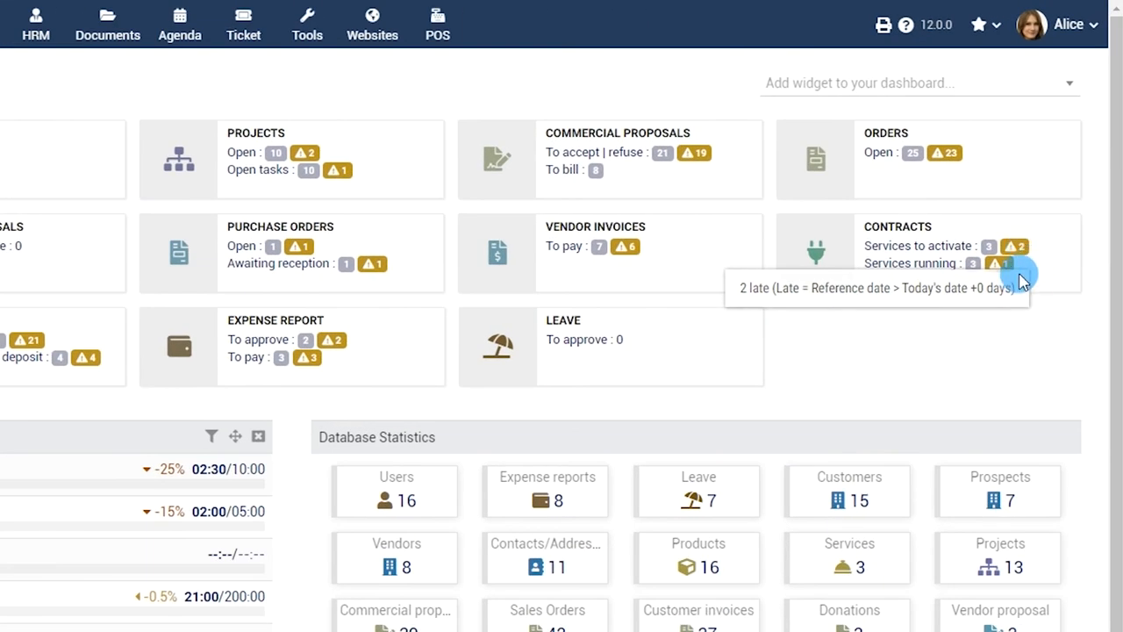
mouse_move(1007, 271)
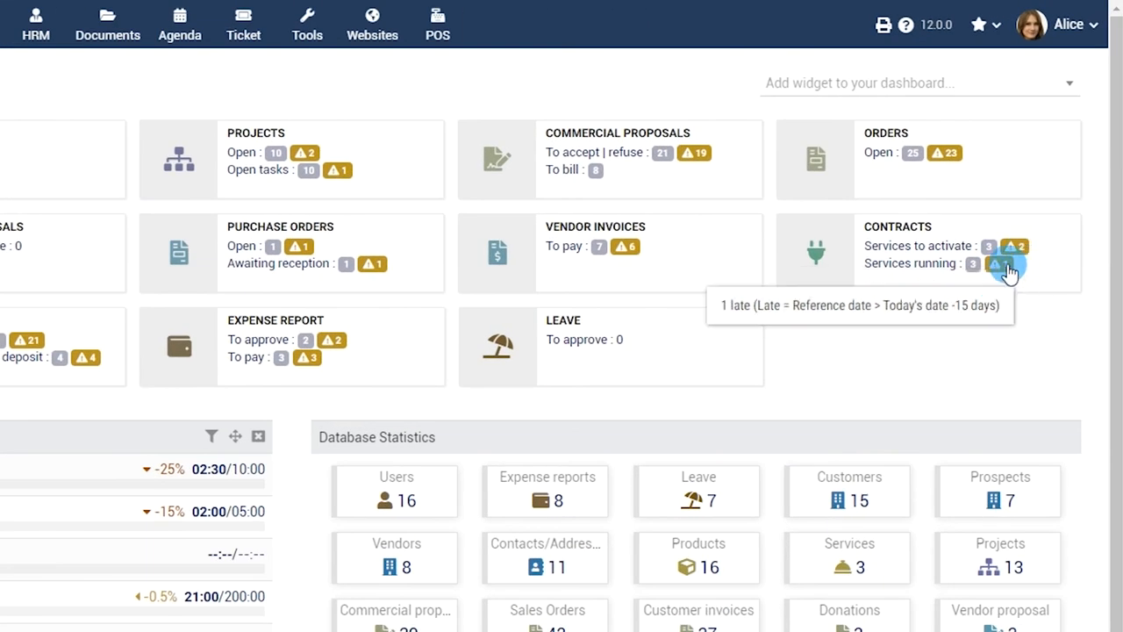
mouse_move(1018, 275)
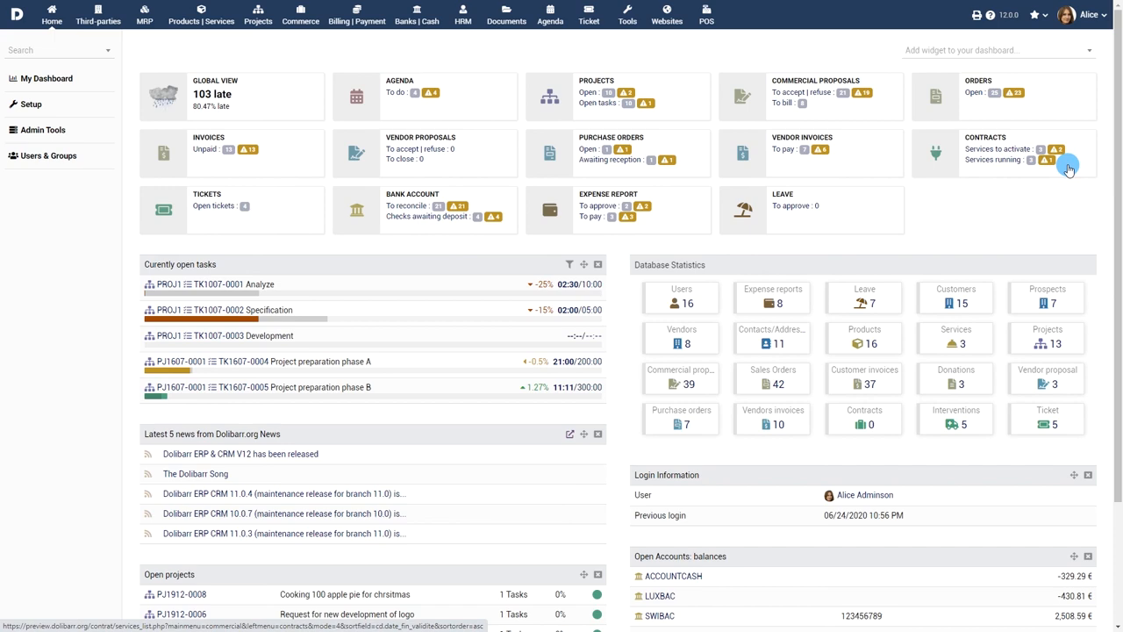
View the list of running services that are late from the Contracts widget
left_click(1067, 169)
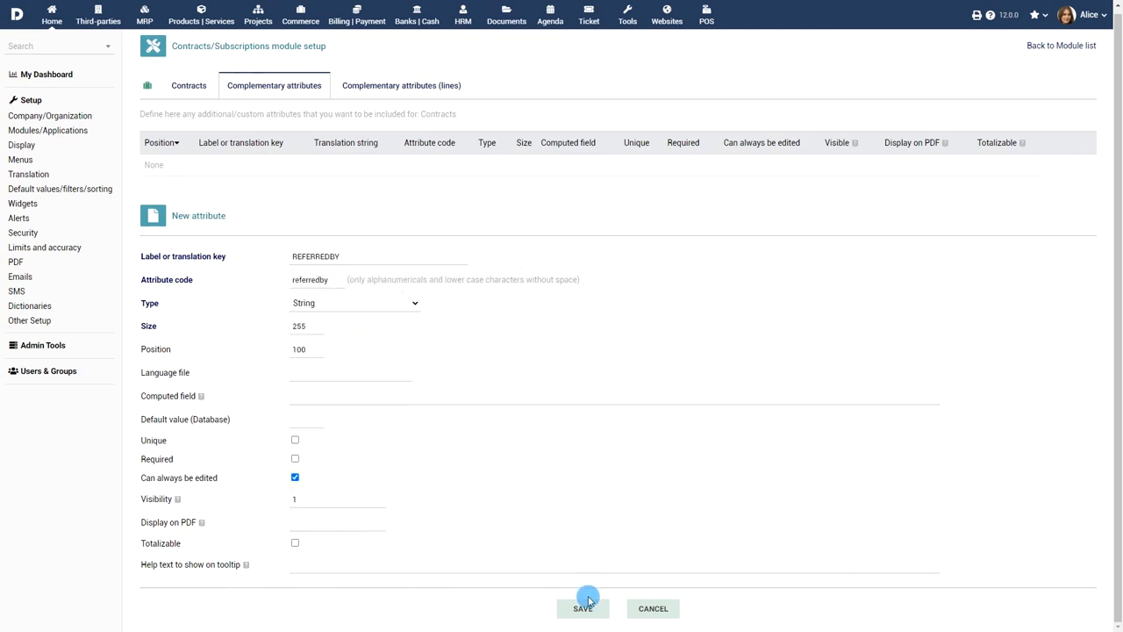
Save the new REFERREDBY string attribute for contracts
left_click(581, 607)
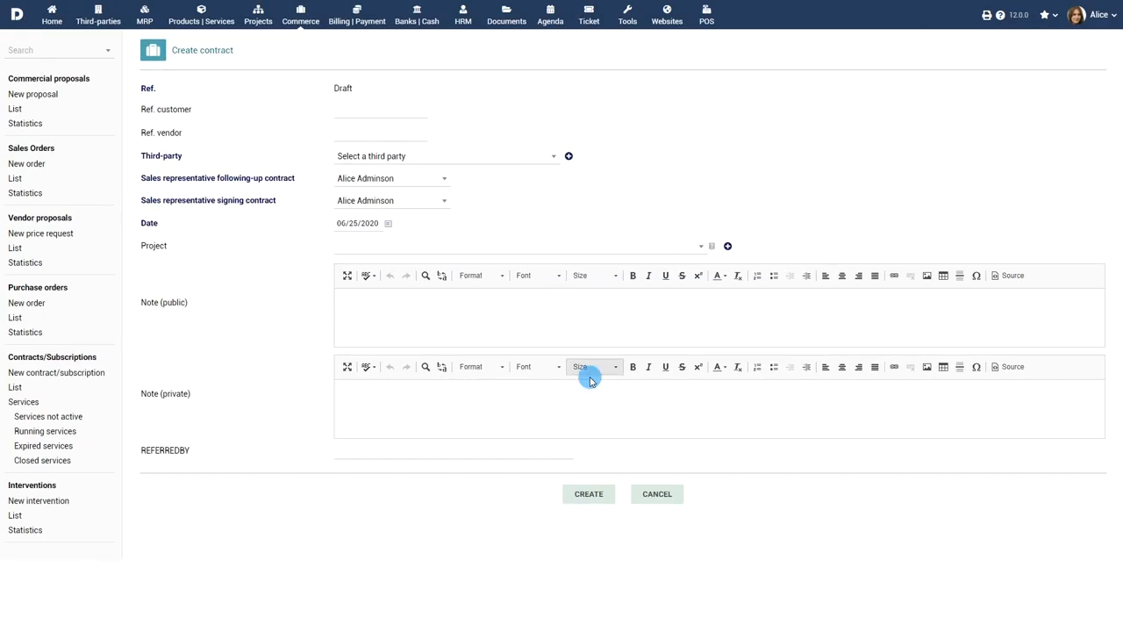
mouse_move(637, 456)
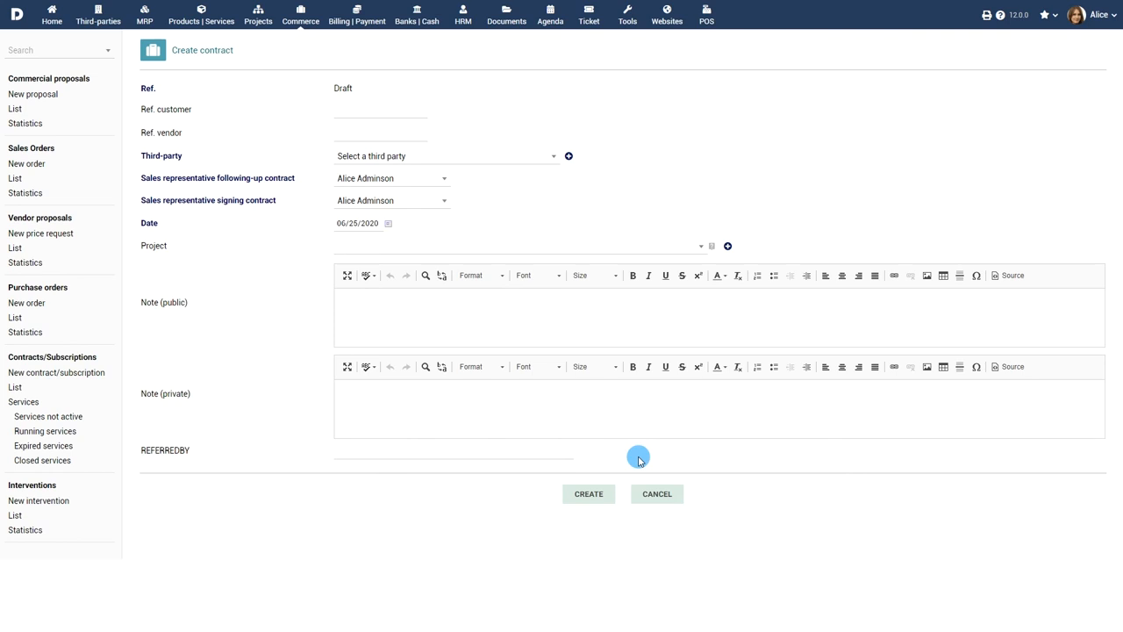